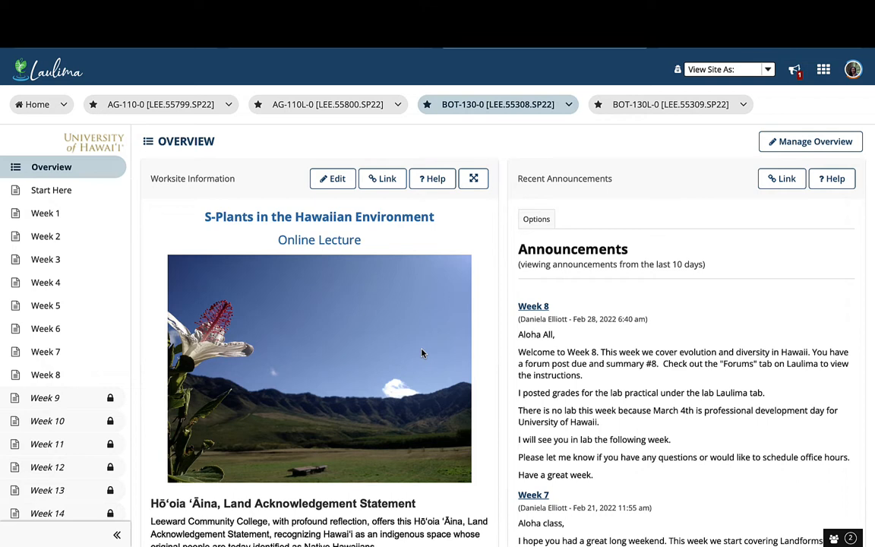
Open Week 1 from the sidebar and read down through its objectives, due items and assignments
click(46, 212)
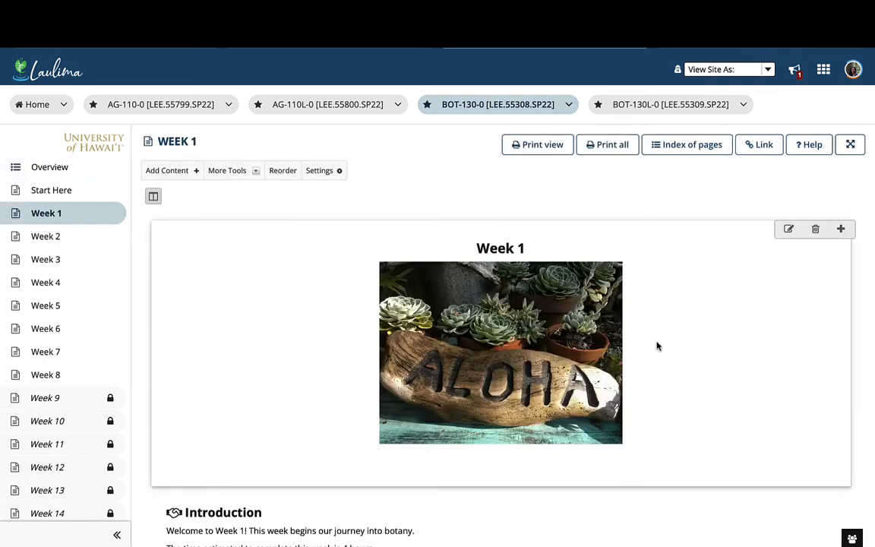
scroll(down, 3)
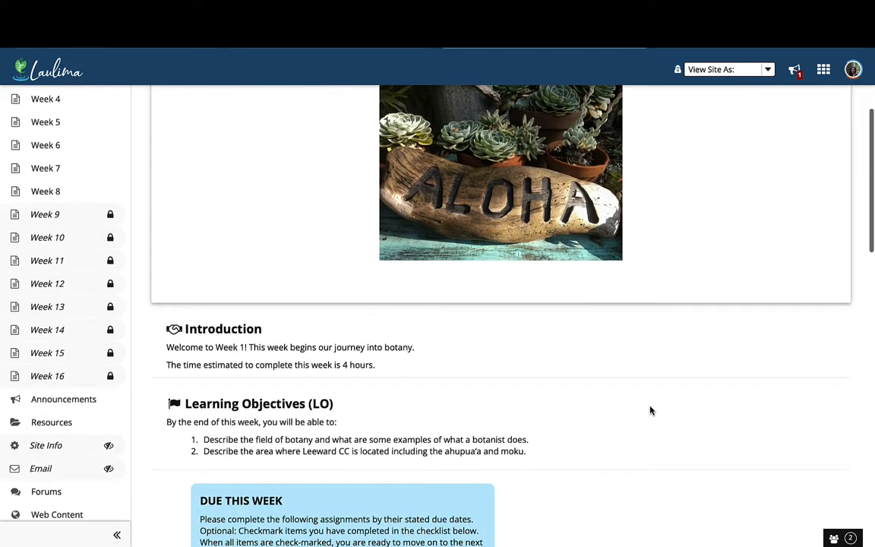
scroll(down, 3)
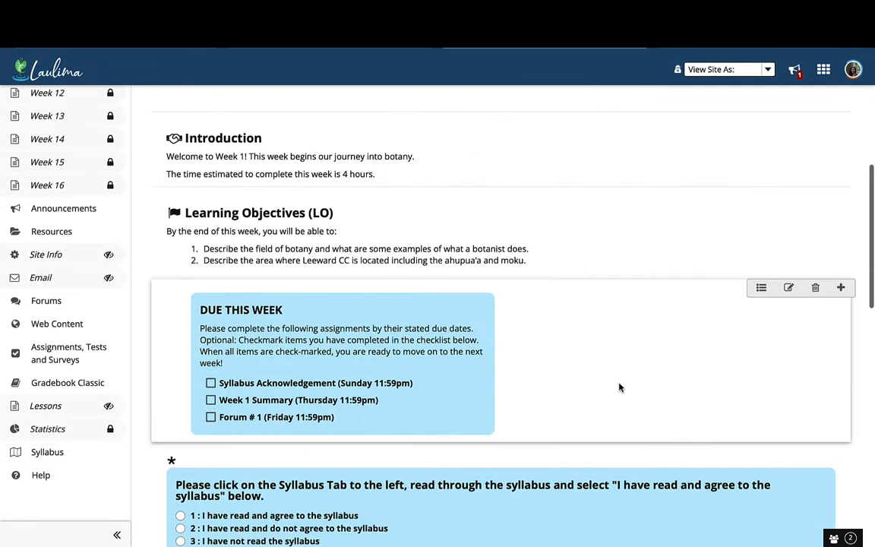
scroll(down, 3)
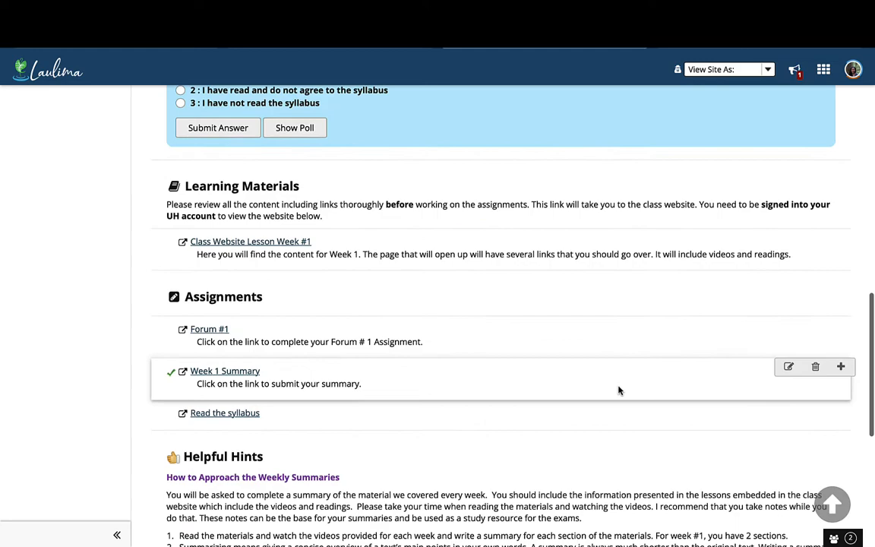
scroll(down, 3)
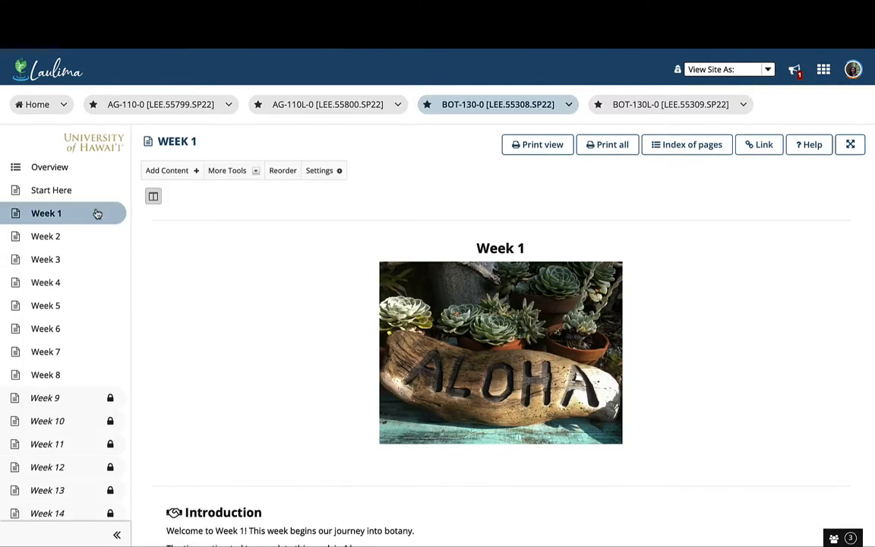
click(51, 190)
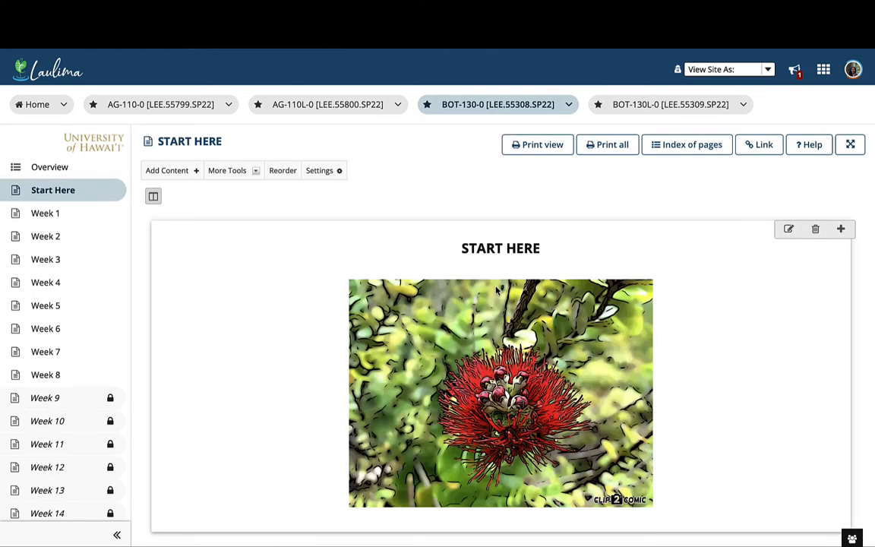
scroll(down, 3)
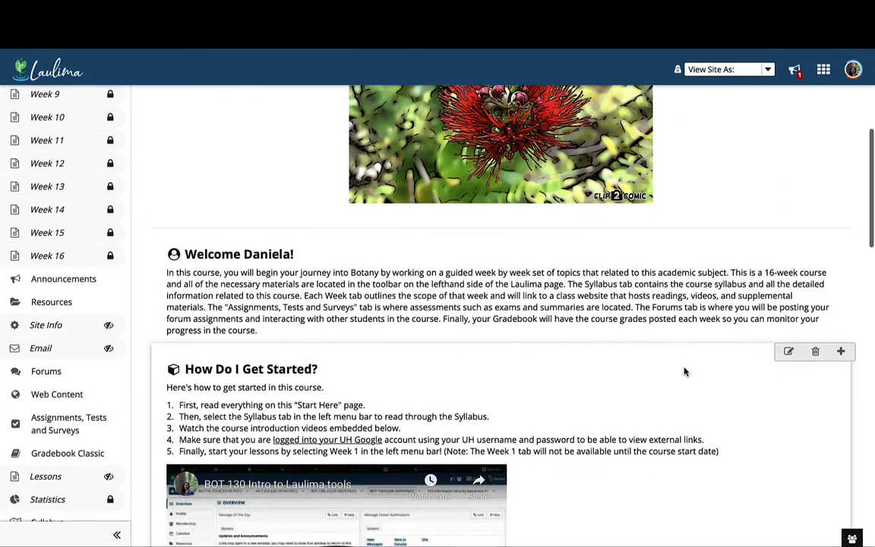
scroll(down, 3)
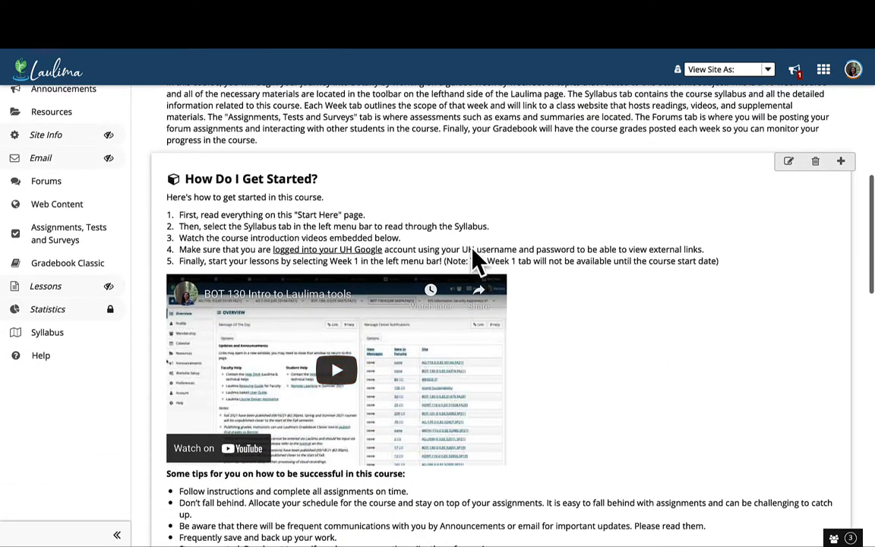
mouse_move(683, 410)
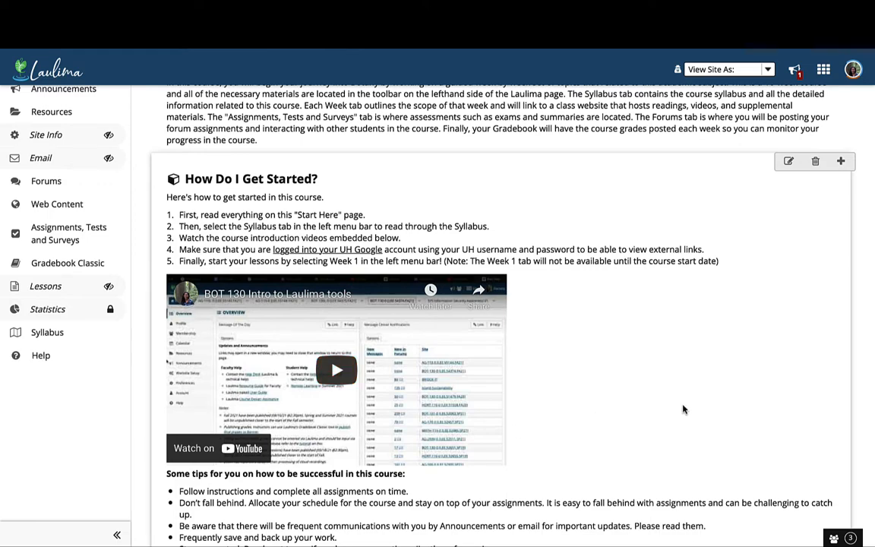
scroll(down, 3)
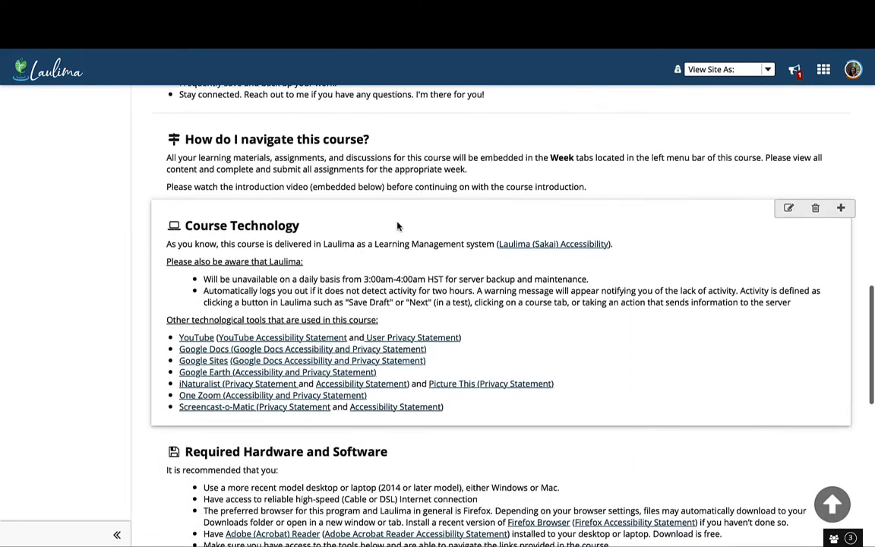
scroll(down, 3)
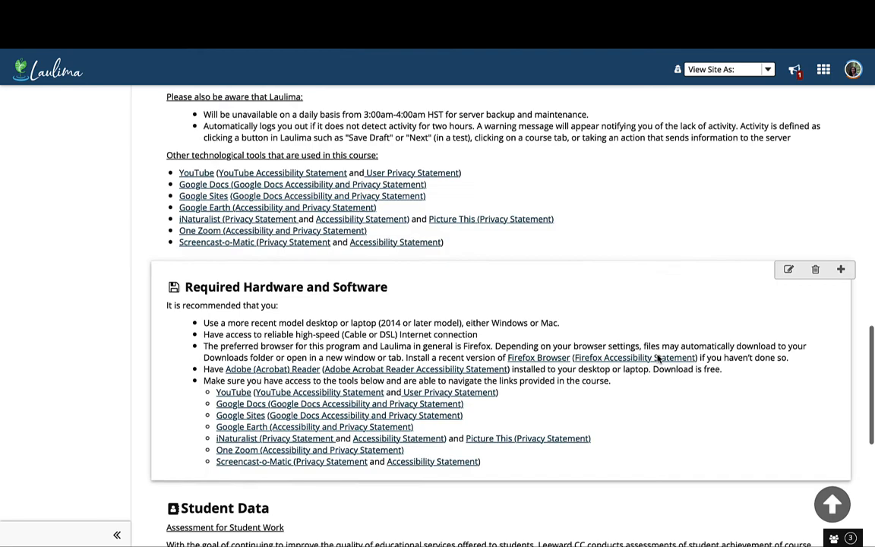
scroll(down, 3)
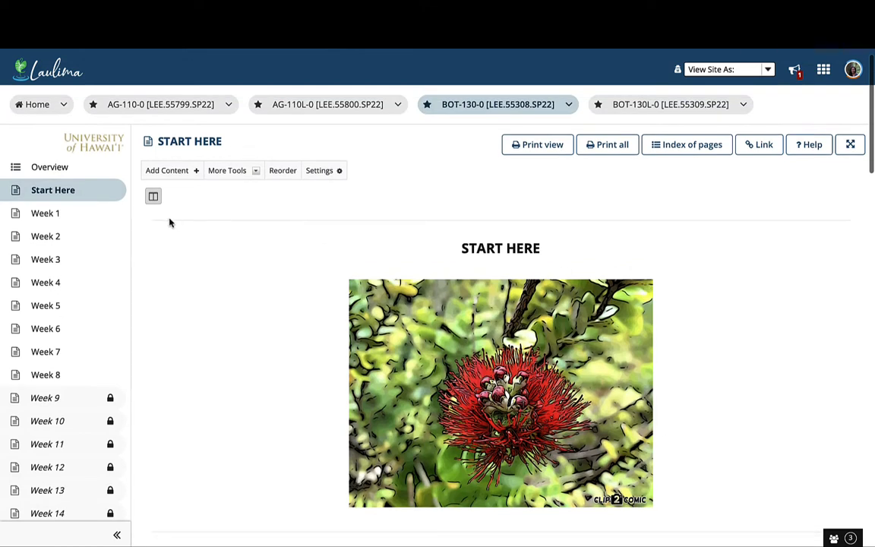
mouse_move(46, 212)
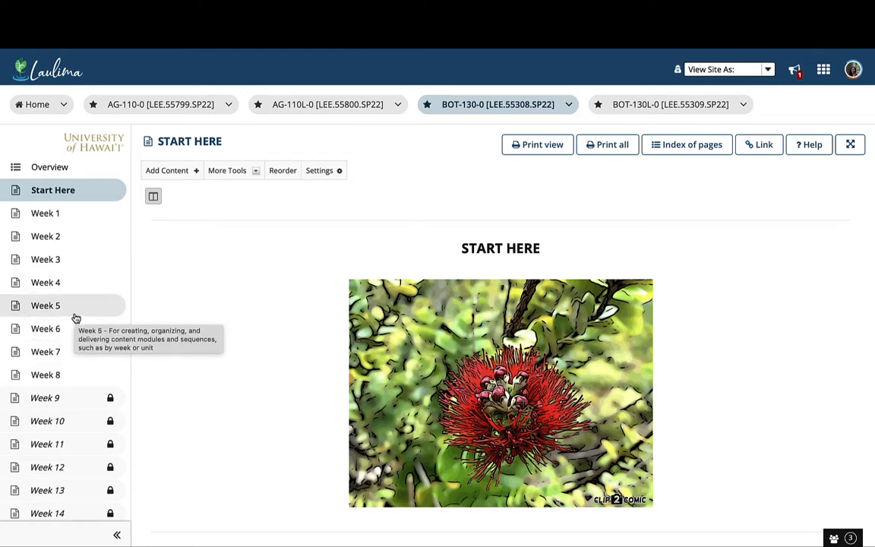
mouse_move(95, 312)
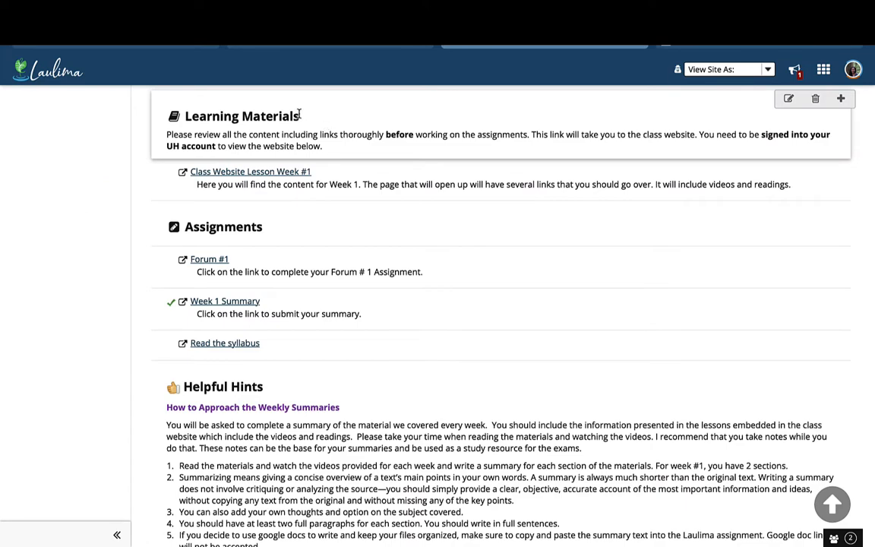
Open the Class Website Lesson Week #1 link, then the 1.1 Intro to Botany reading, and scroll it
click(250, 170)
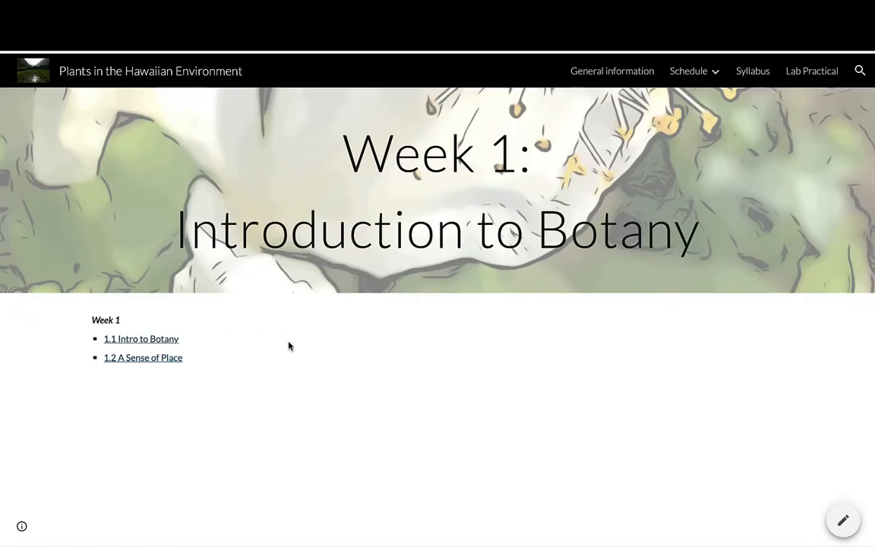
click(140, 339)
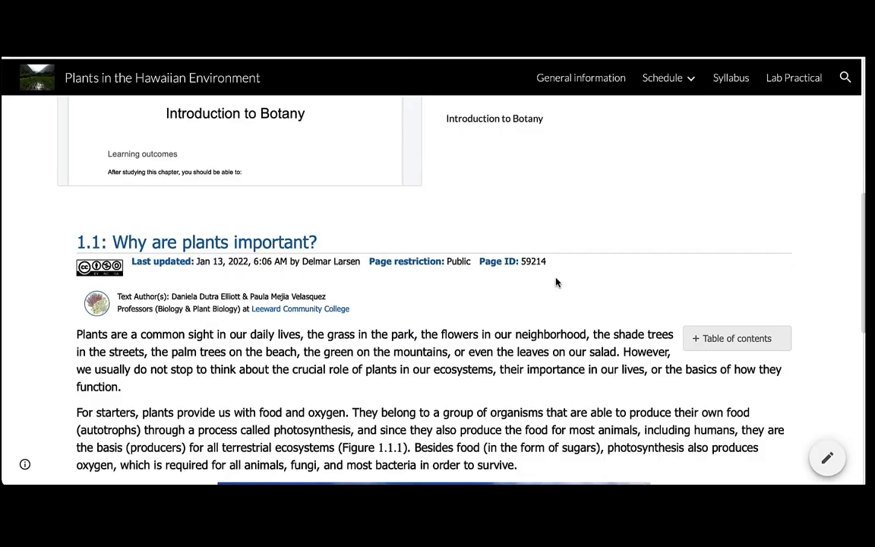
mouse_move(422, 395)
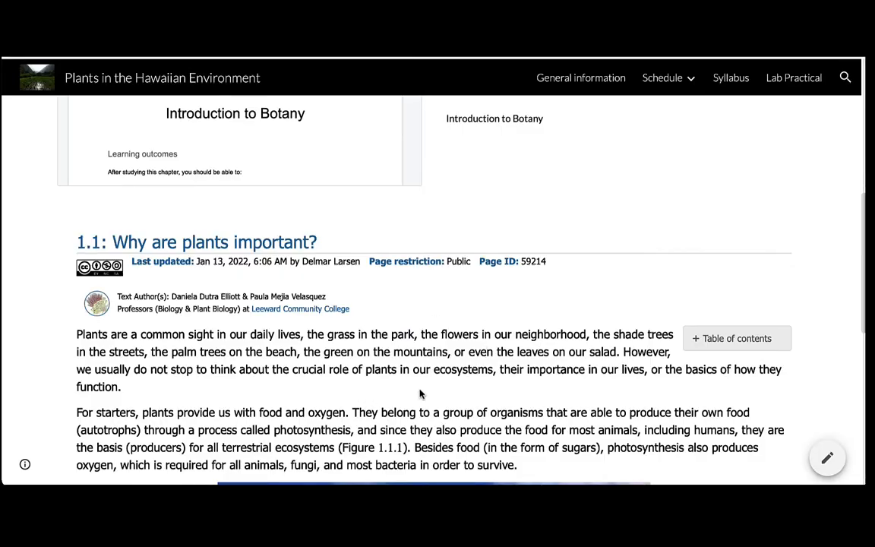
scroll(down, 3)
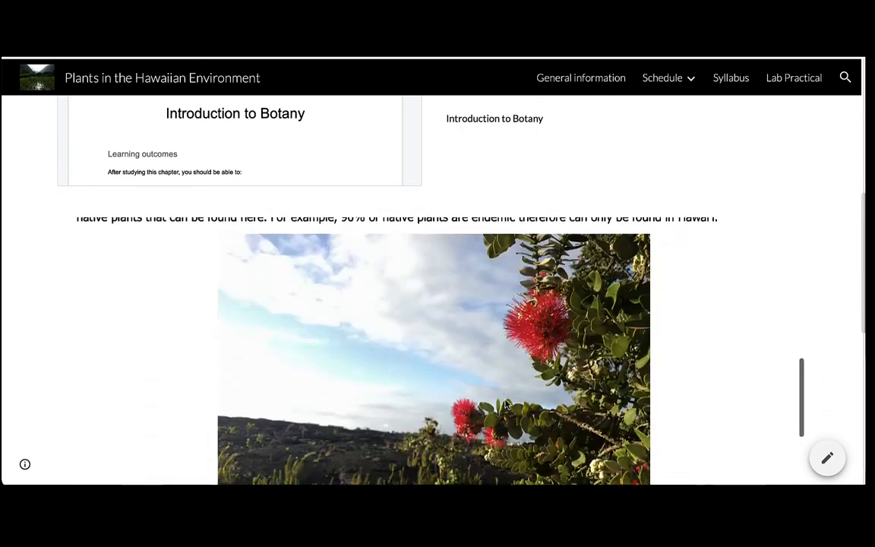
scroll(down, 3)
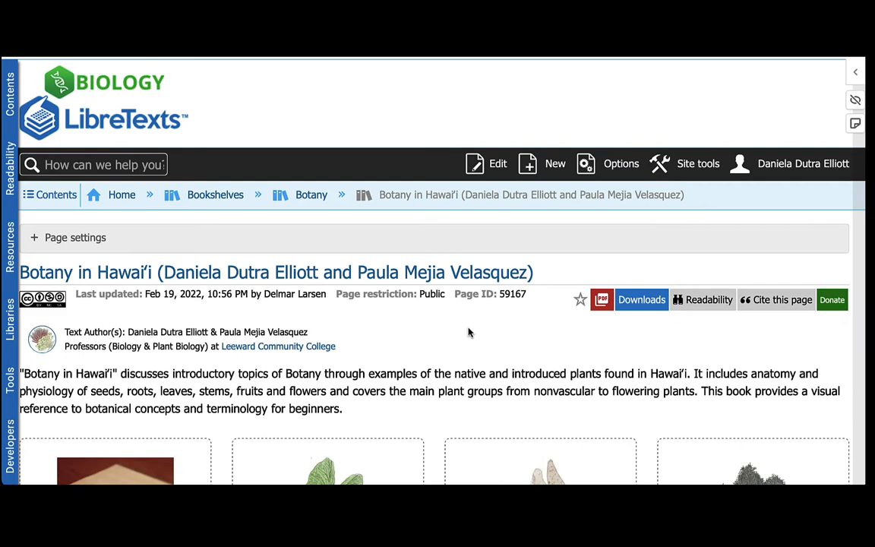
Navigate the LibreTexts book to the Flowers, fruits and seeds chapter and its 5.1: Flowers section
scroll(down, 3)
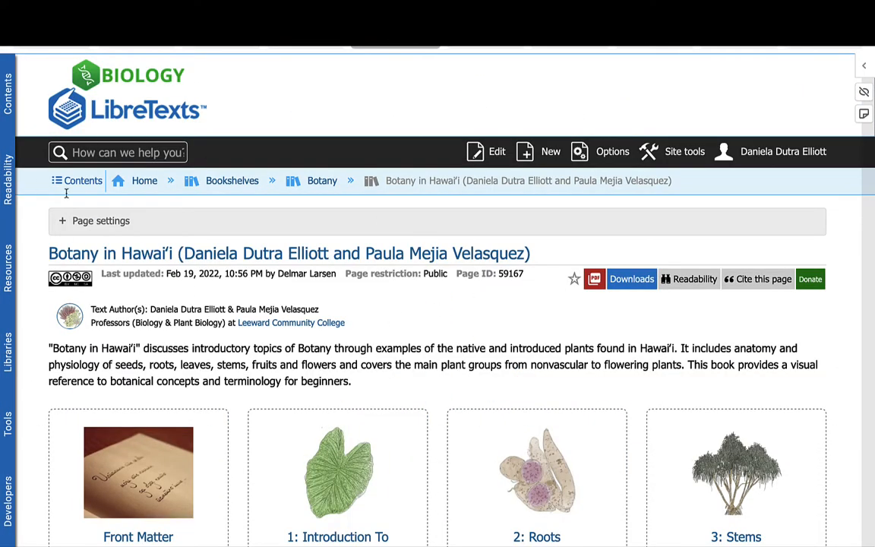
scroll(down, 3)
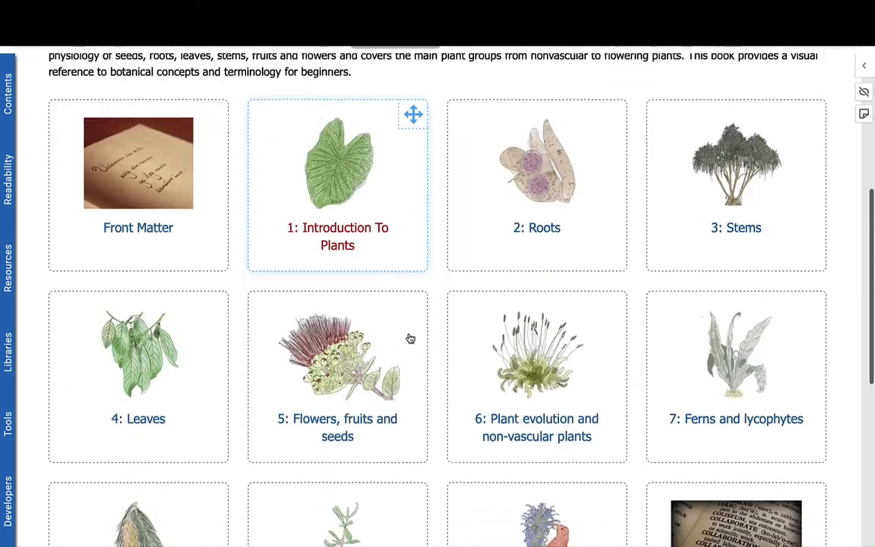
click(337, 353)
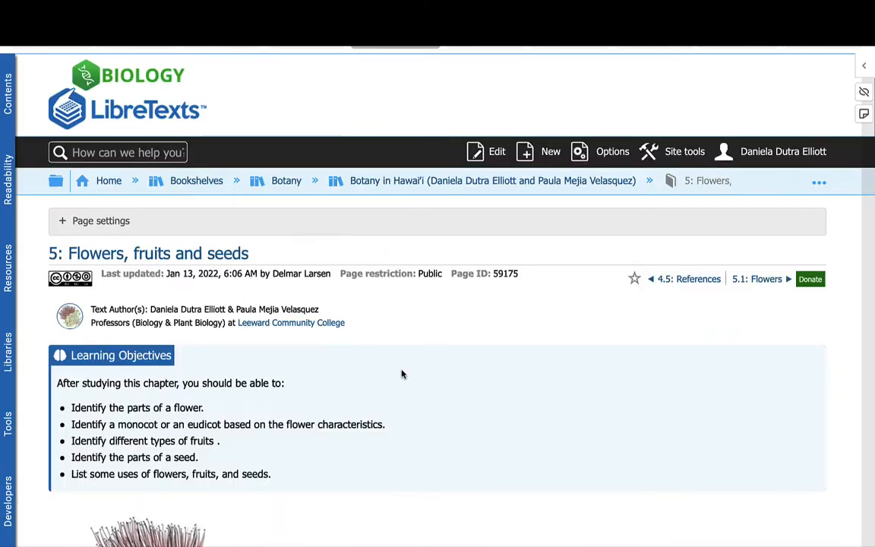
scroll(down, 3)
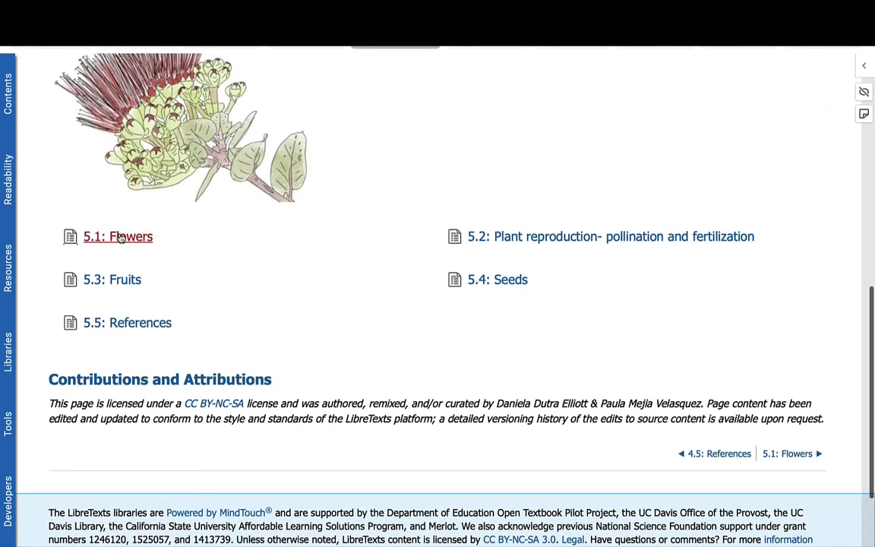
click(118, 237)
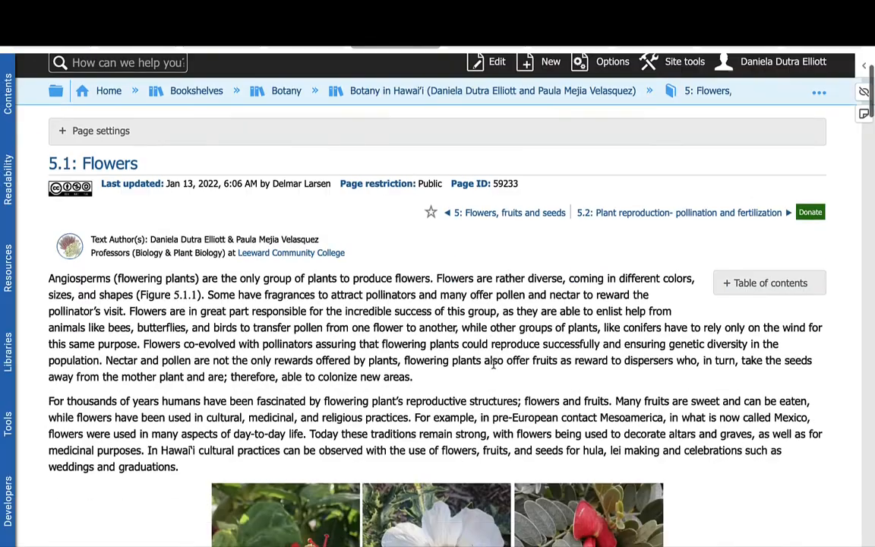
Read down past Figures 5.1.1–5.1.7 to the Hau eudicot dissection figure and attributions
scroll(down, 3)
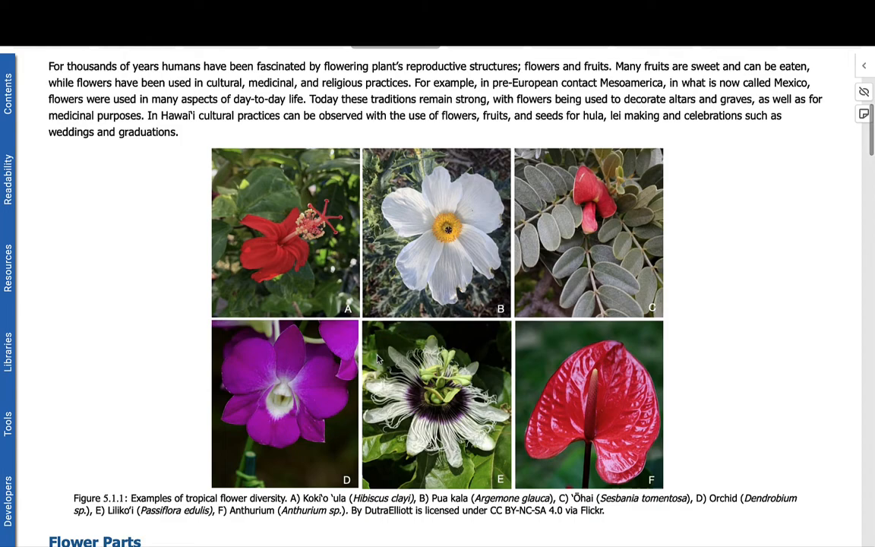
scroll(down, 3)
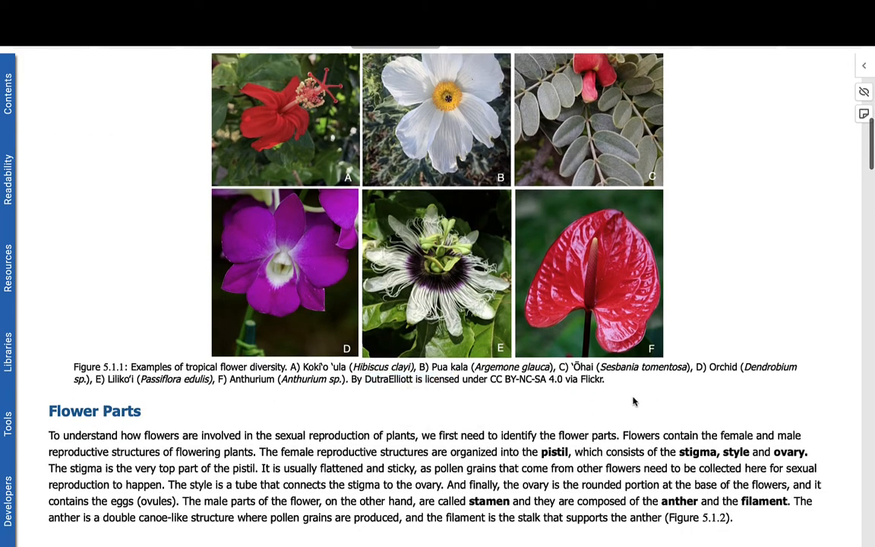
scroll(down, 3)
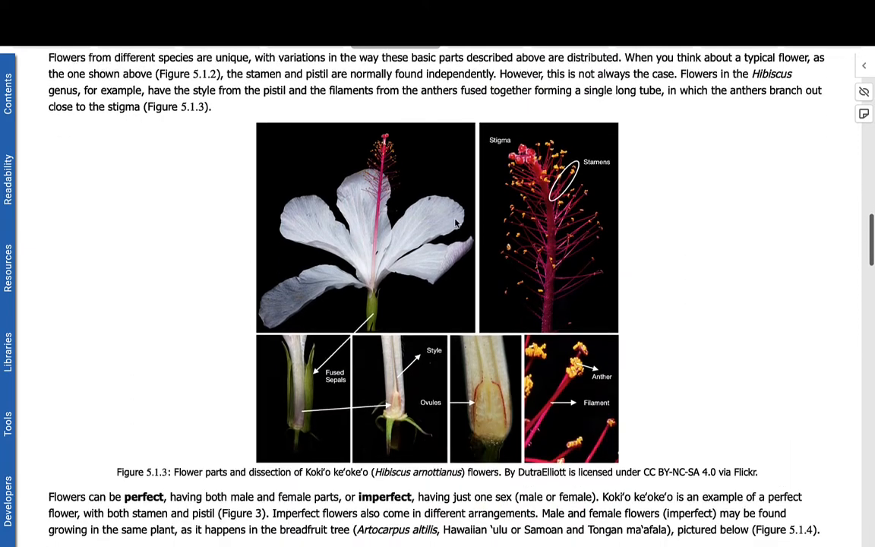
mouse_move(419, 259)
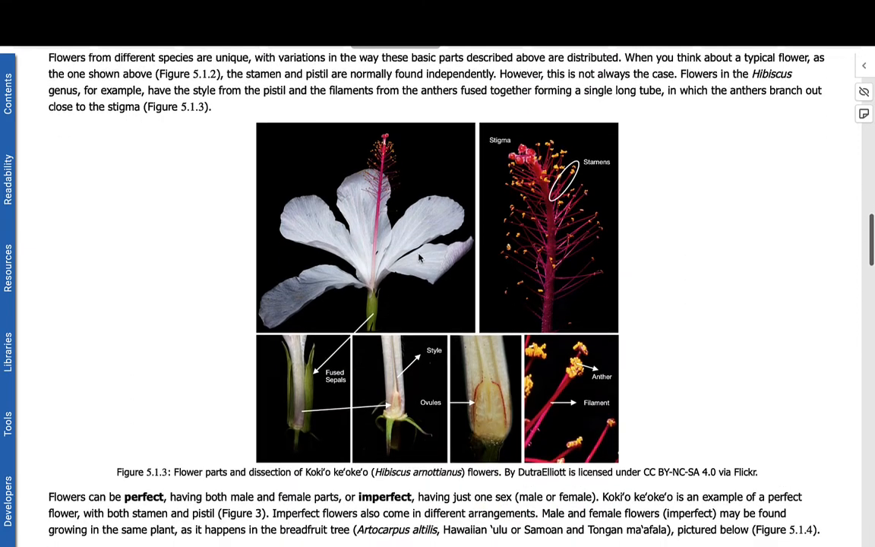
mouse_move(464, 319)
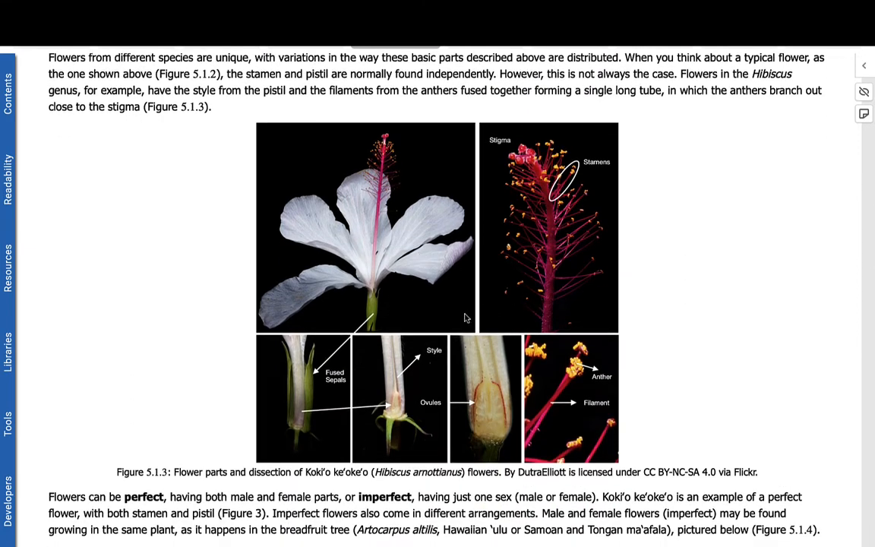
mouse_move(507, 294)
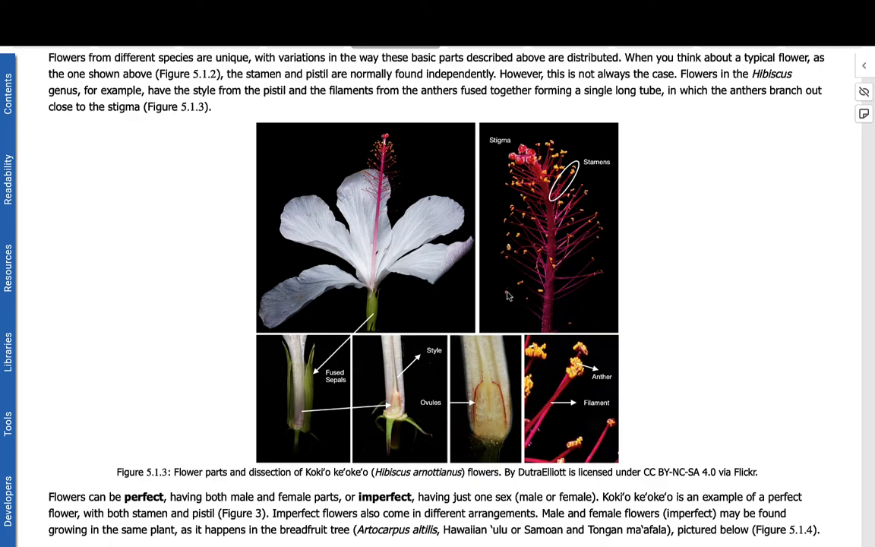
scroll(down, 3)
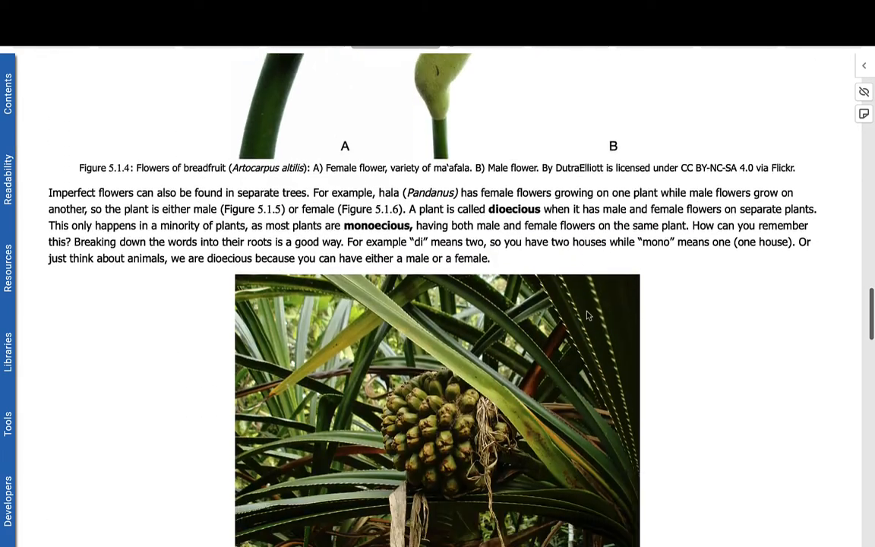
scroll(down, 3)
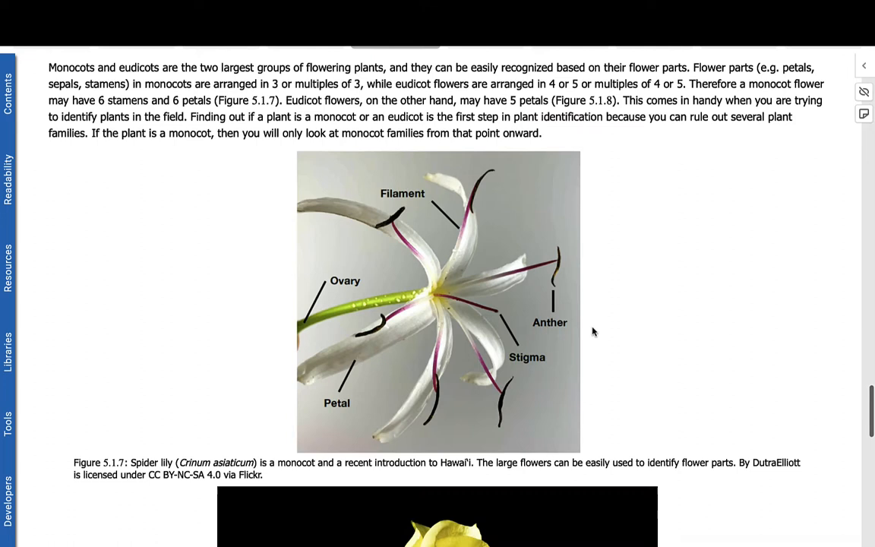
scroll(down, 3)
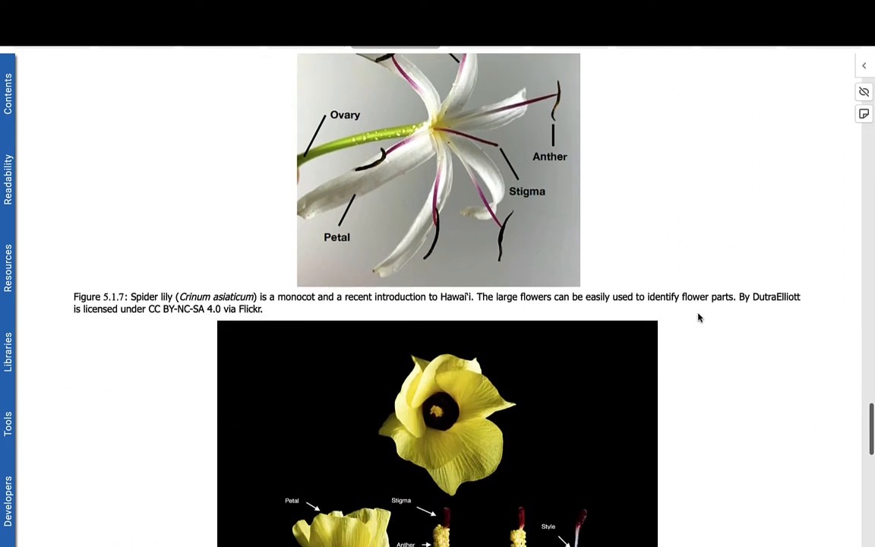
scroll(down, 3)
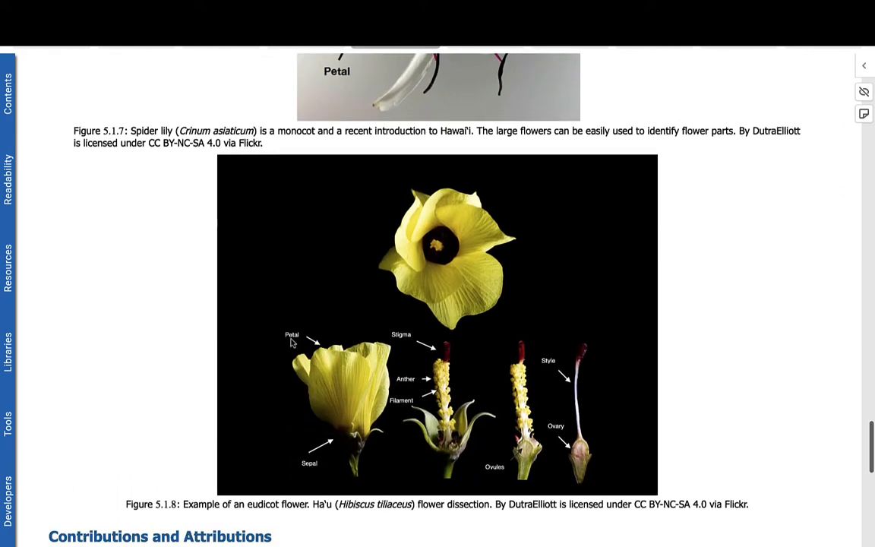
mouse_move(693, 353)
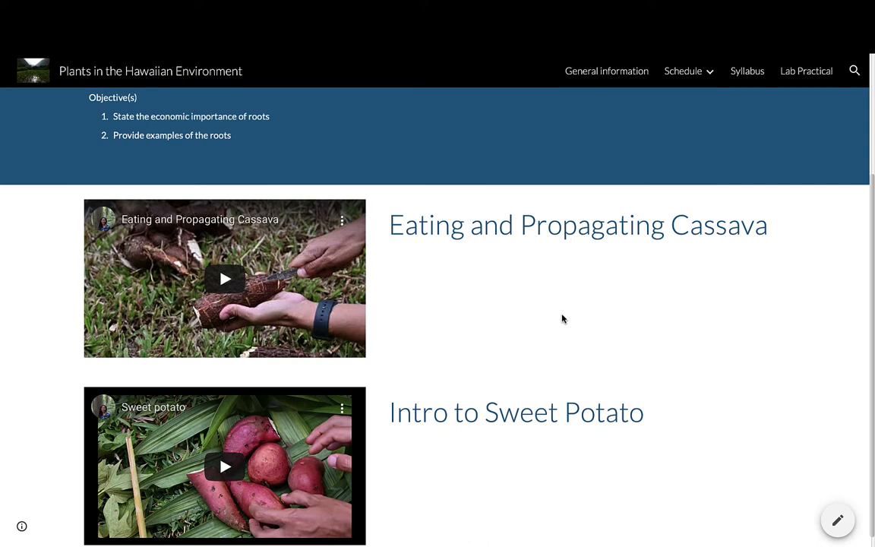
mouse_move(416, 352)
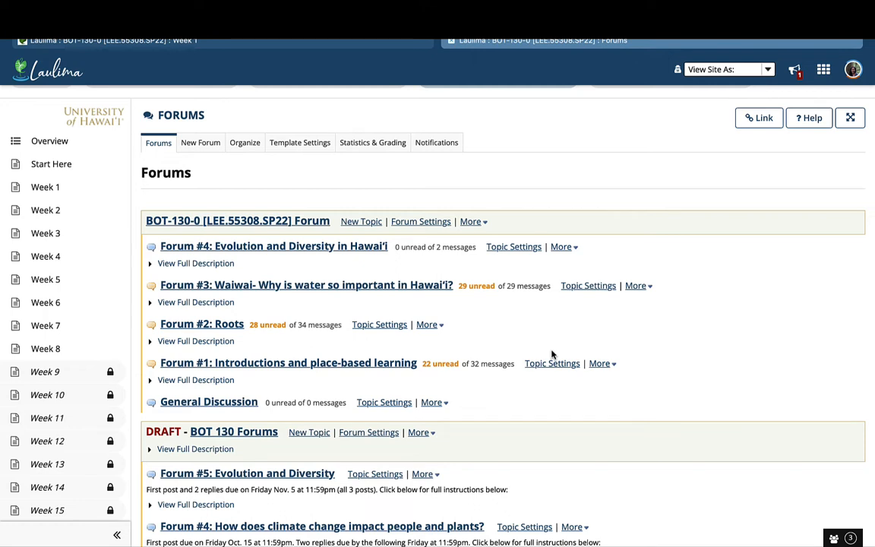
mouse_move(571, 422)
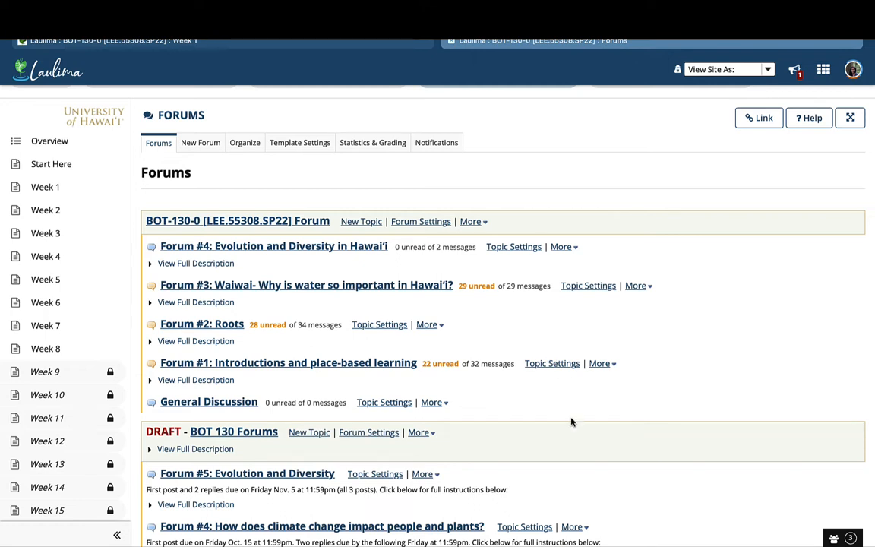
mouse_move(391, 255)
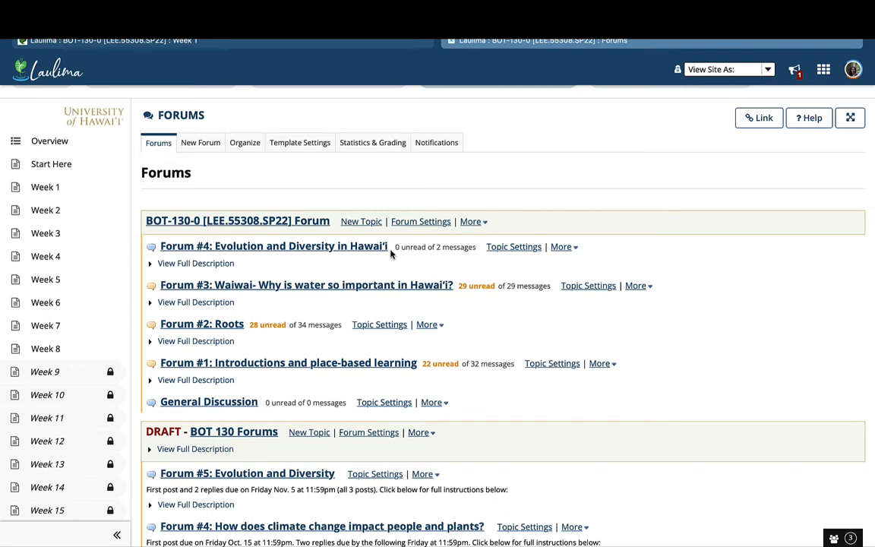
mouse_move(428, 378)
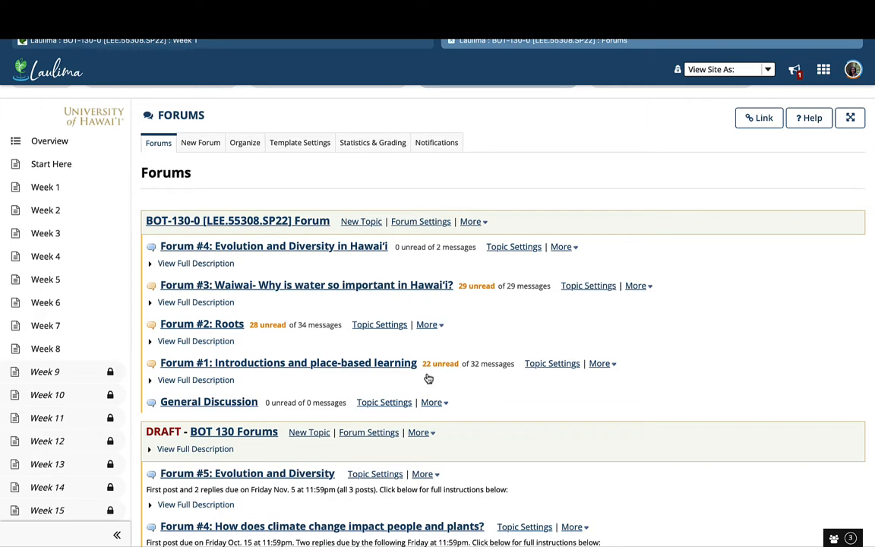
mouse_move(155, 385)
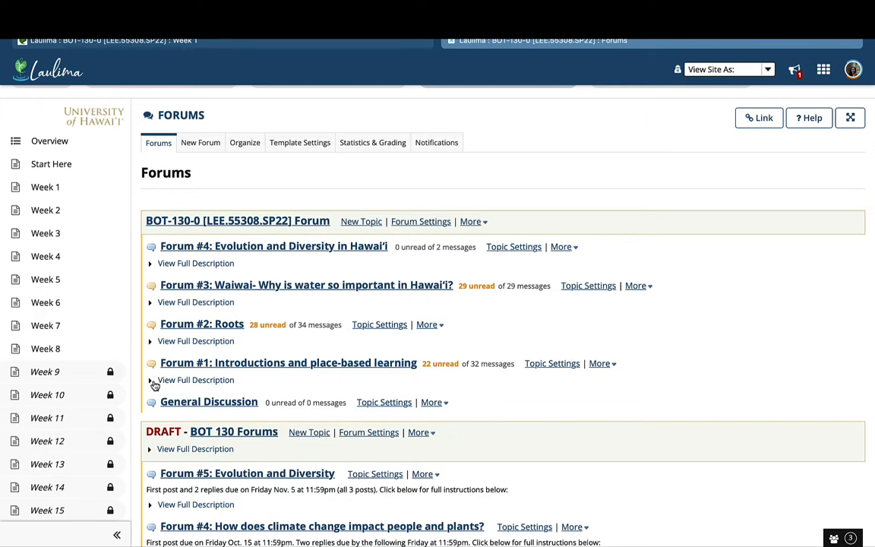
Expand Forum #1's full description and read down through its directions and troubleshooting video
click(149, 380)
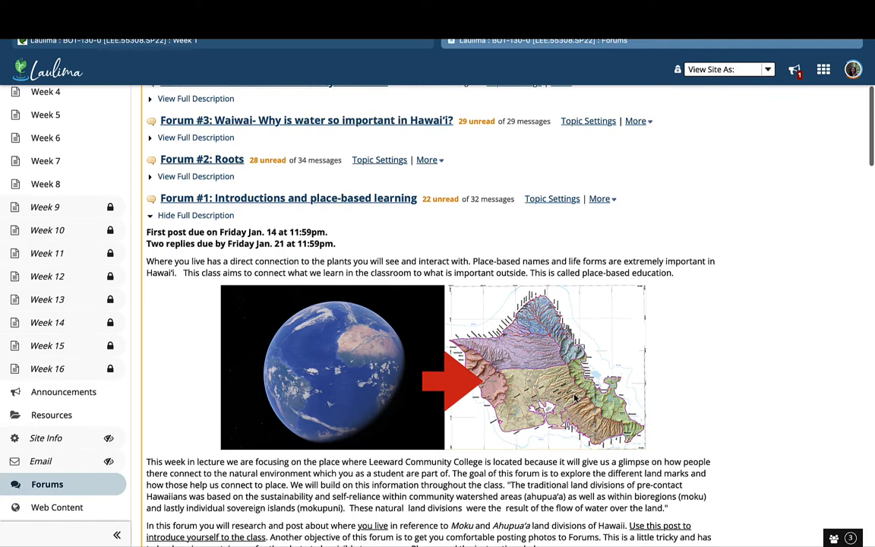
mouse_move(668, 455)
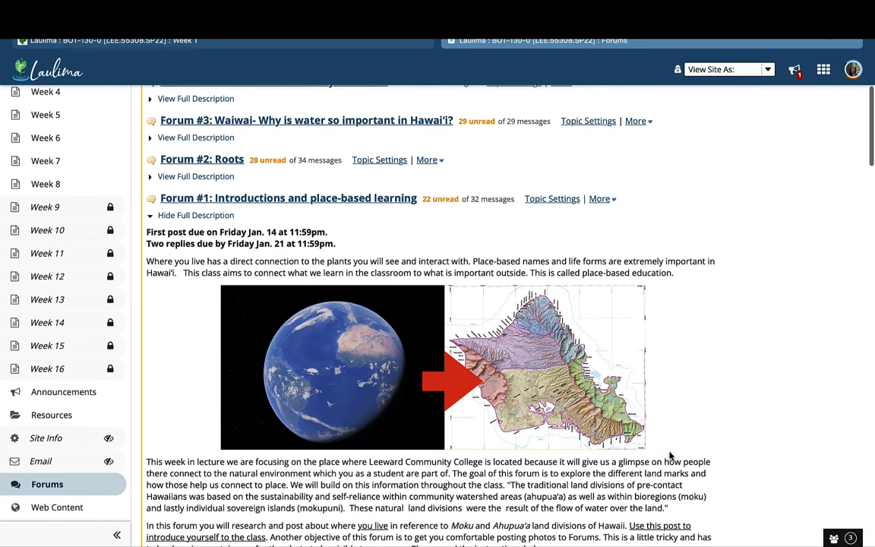
mouse_move(343, 383)
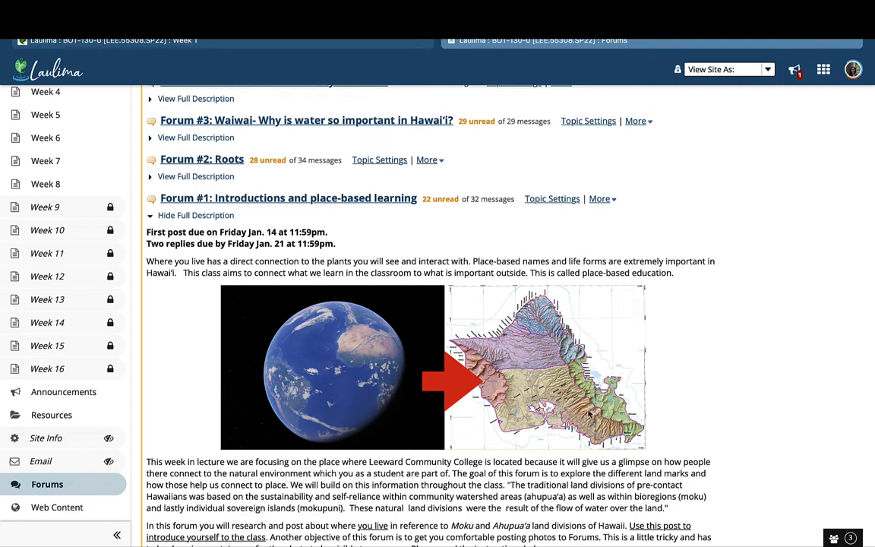
mouse_move(727, 389)
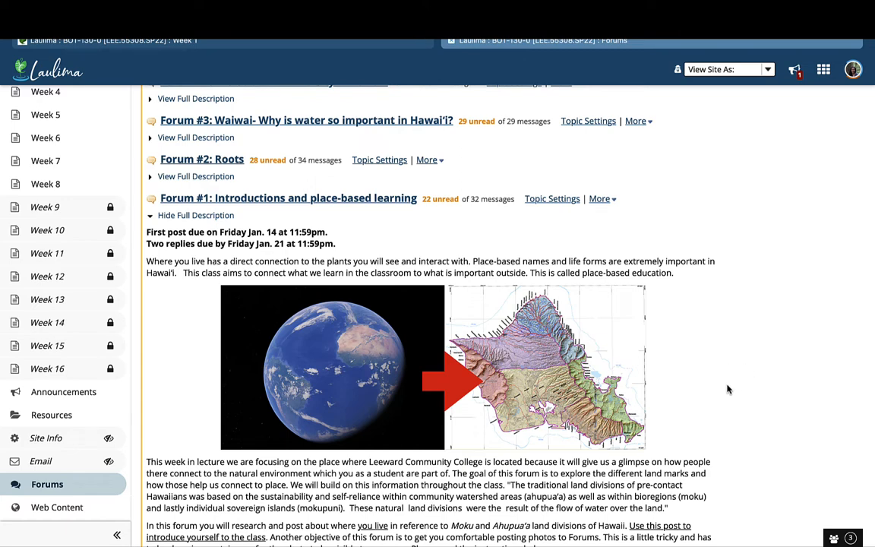
scroll(down, 3)
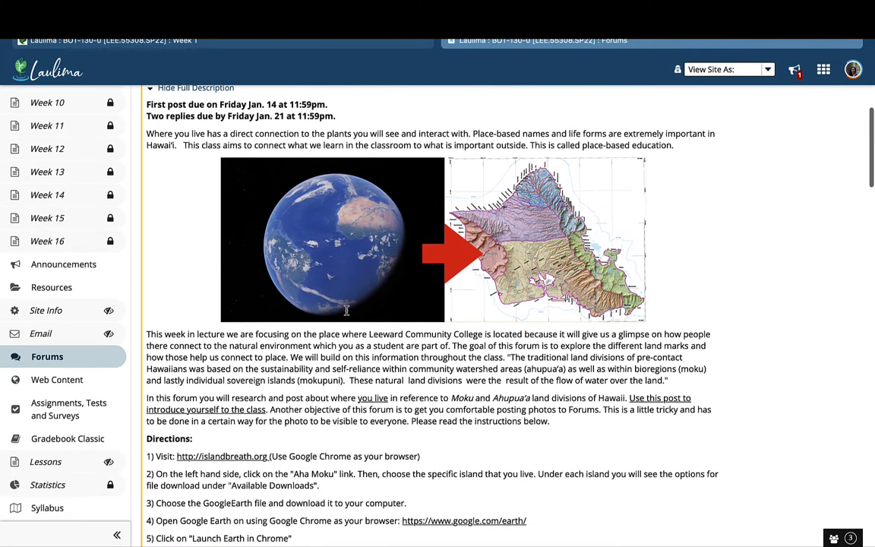
mouse_move(638, 319)
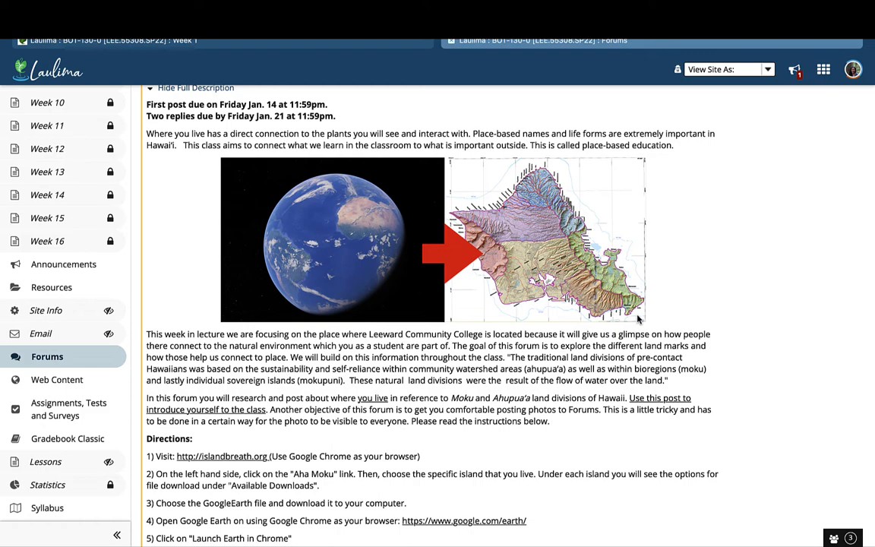
scroll(down, 3)
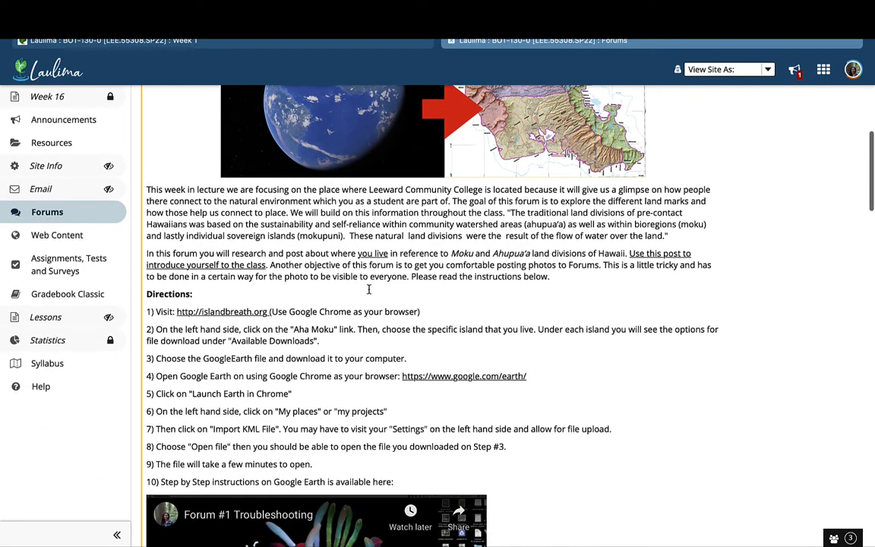
scroll(down, 3)
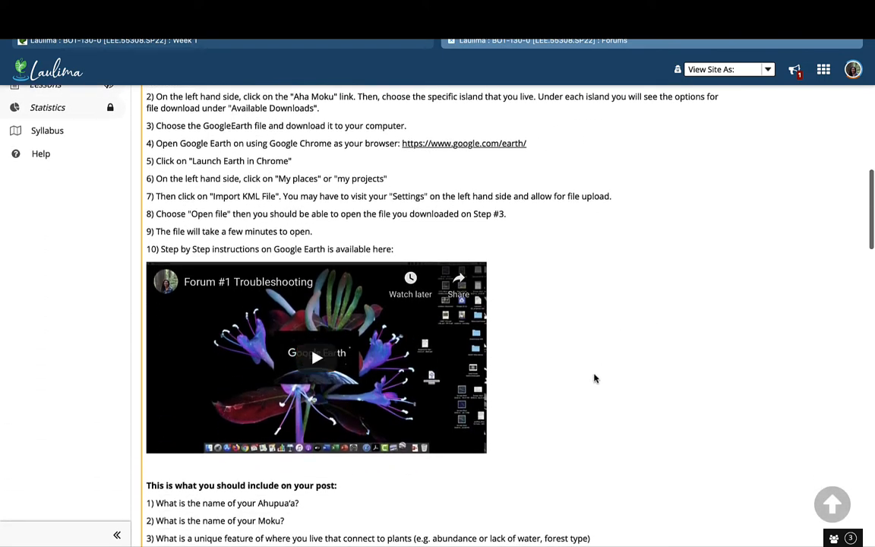
Scroll back up to the top of the forums list
scroll(up, 3)
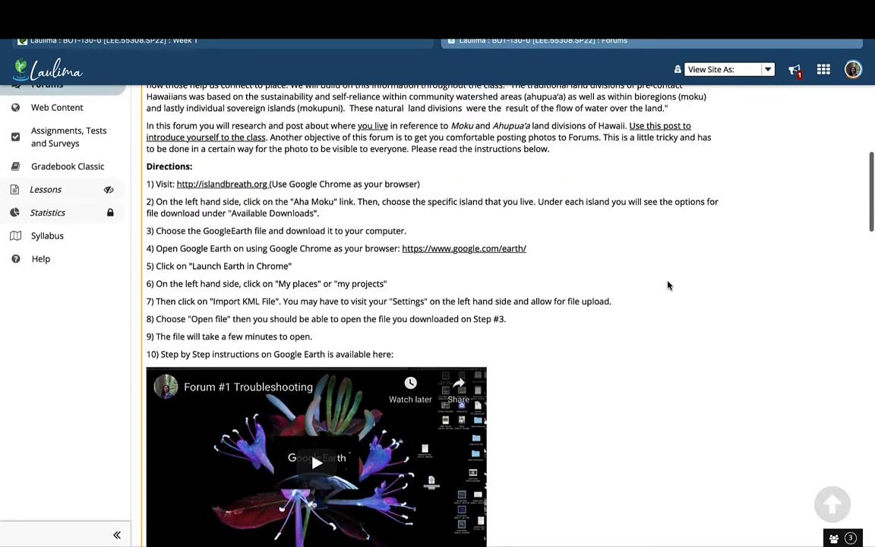
scroll(up, 3)
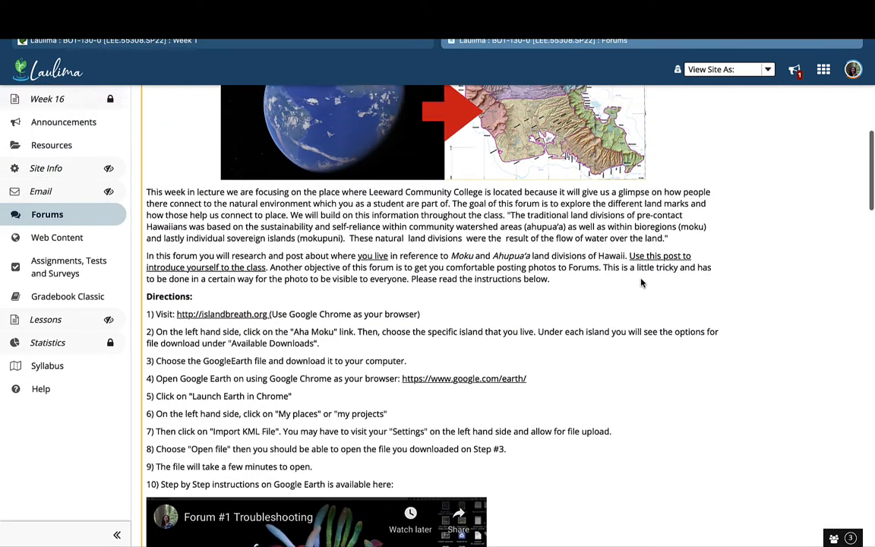
scroll(up, 3)
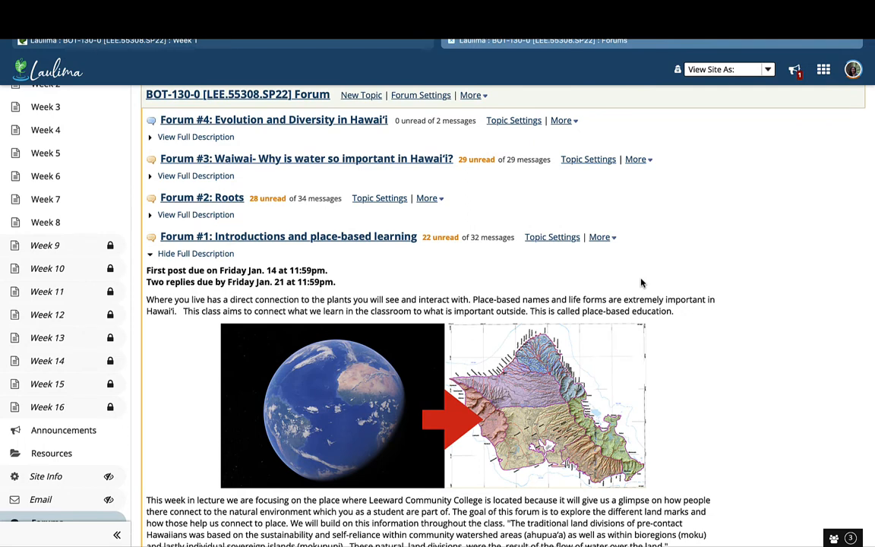
scroll(up, 3)
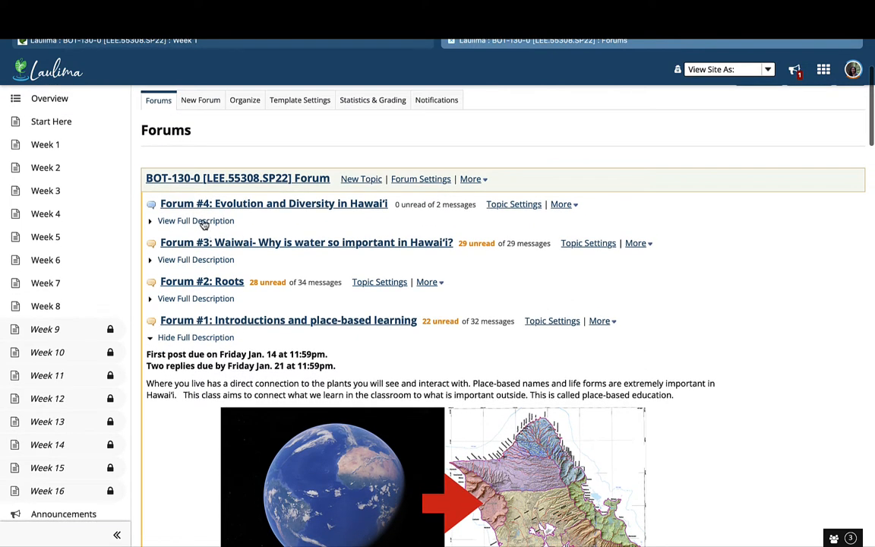
Expand Forum #4's full description and read down to its OneZoom screenshot instructions
click(195, 220)
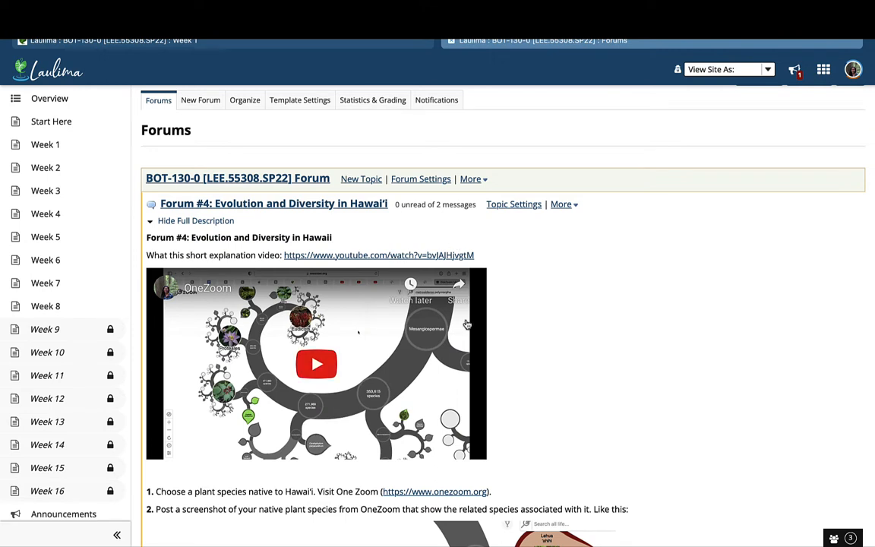
mouse_move(519, 364)
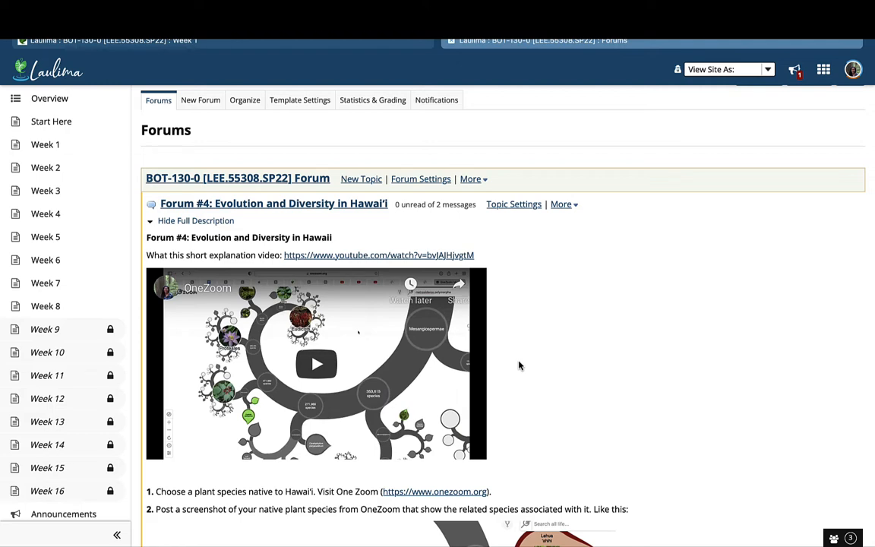
mouse_move(561, 419)
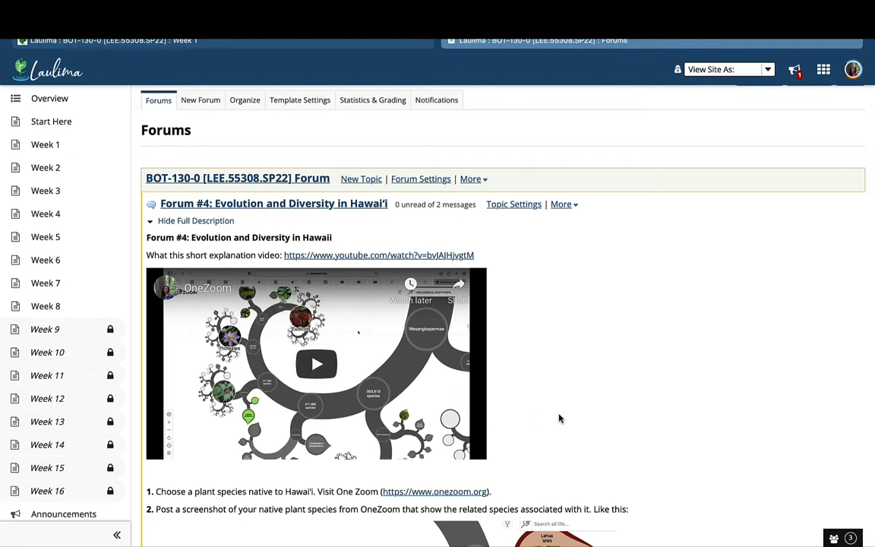
scroll(down, 3)
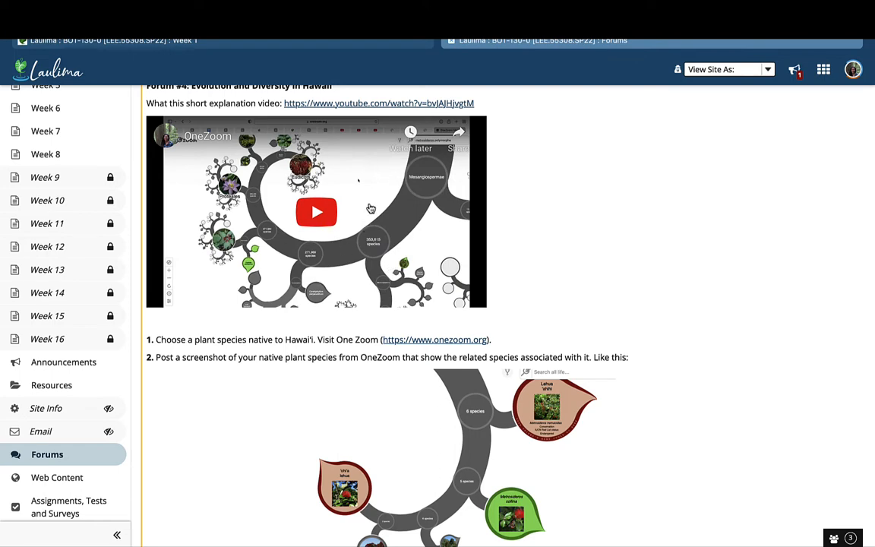
scroll(down, 3)
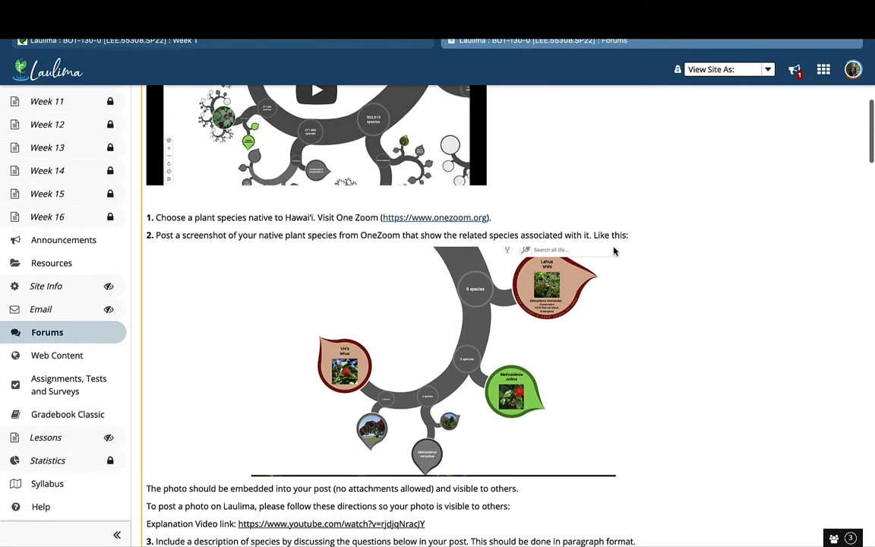
mouse_move(595, 331)
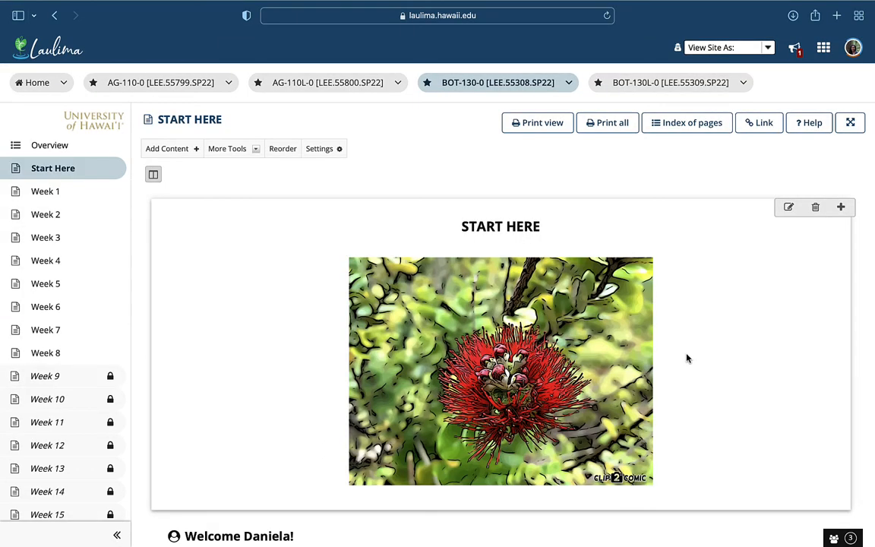
Read down the Start Here page through technology, hardware and student data sections, then return toward the top
scroll(down, 3)
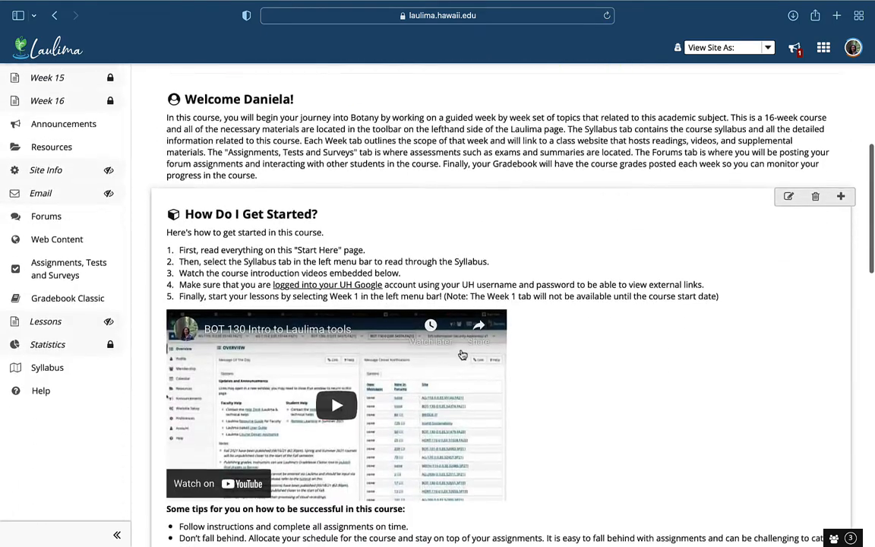
scroll(down, 3)
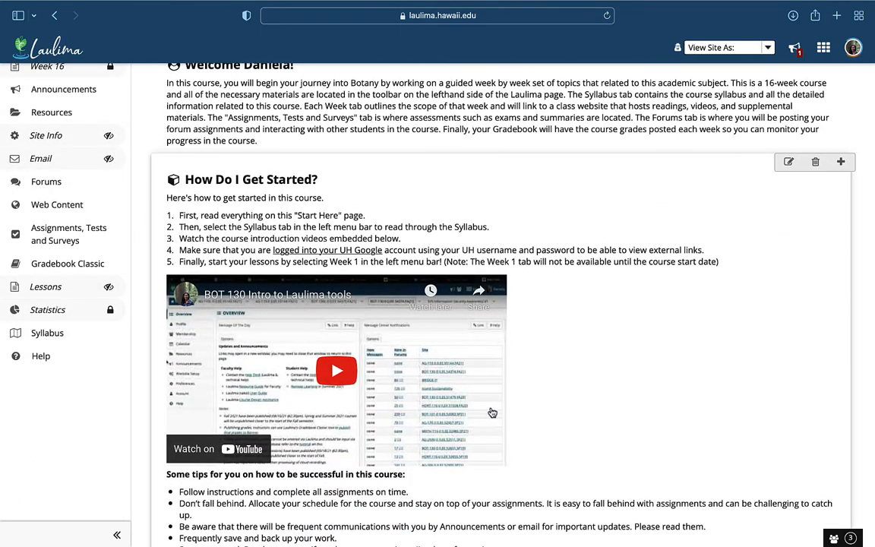
scroll(down, 3)
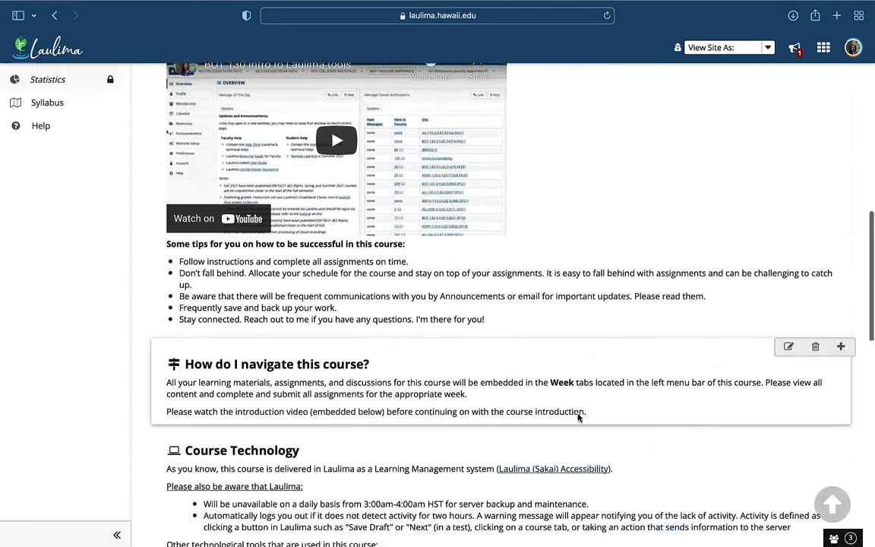
scroll(down, 3)
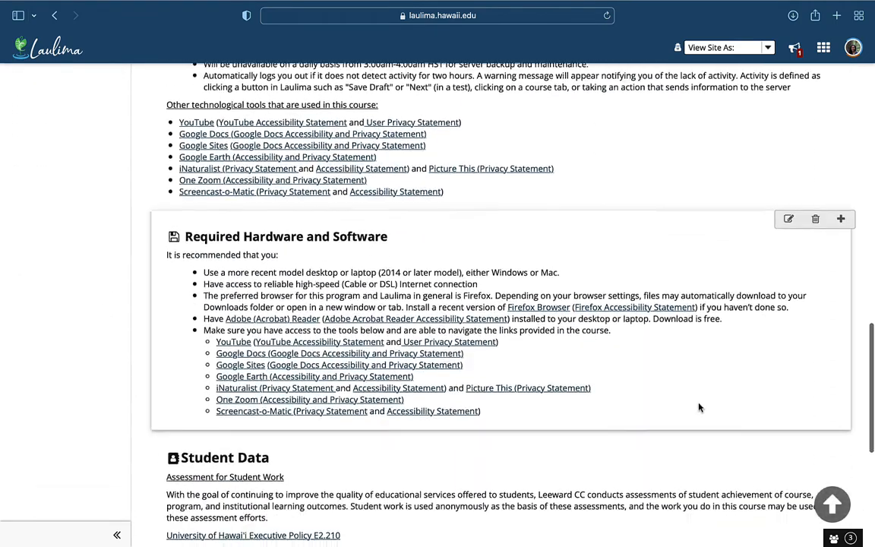
scroll(down, 3)
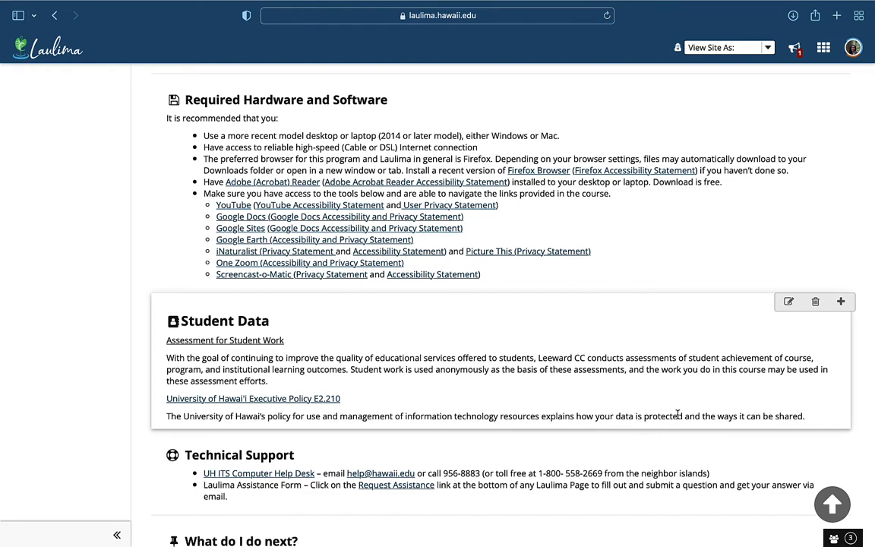
mouse_move(276, 413)
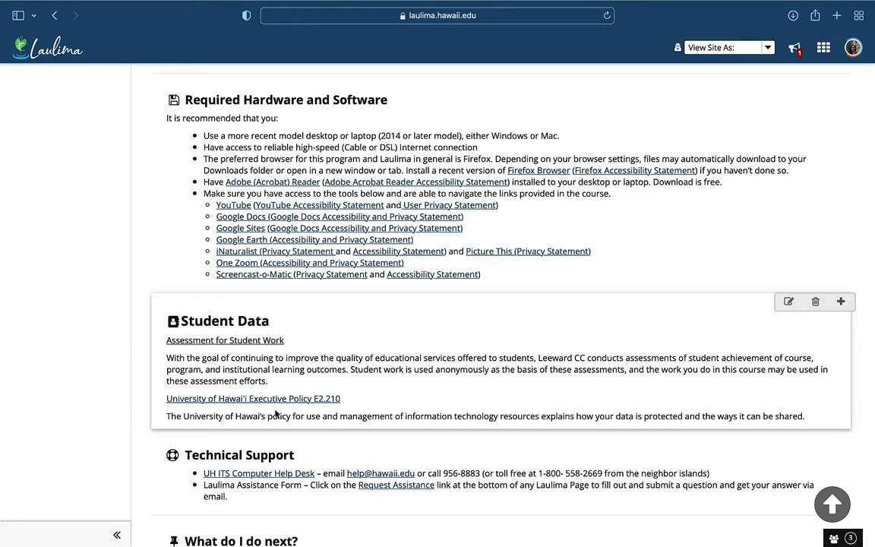
mouse_move(357, 413)
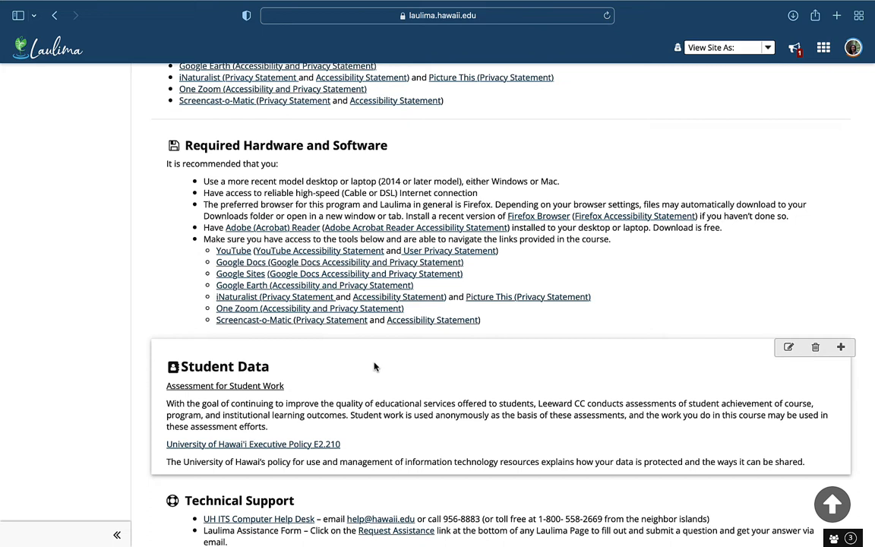
mouse_move(414, 413)
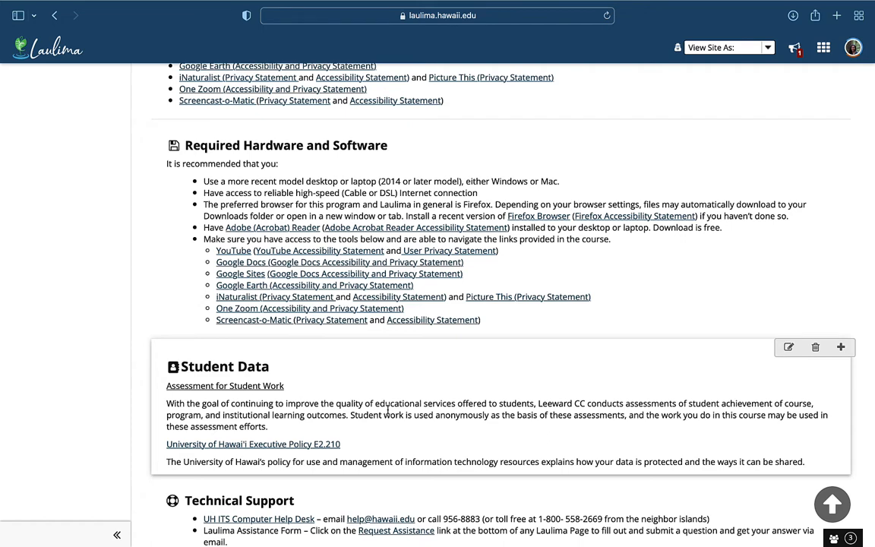
scroll(up, 3)
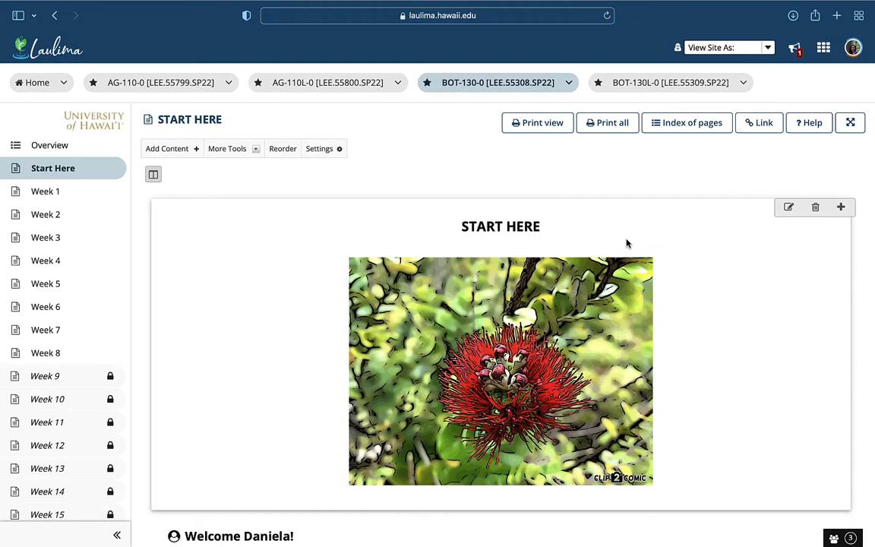
mouse_move(679, 271)
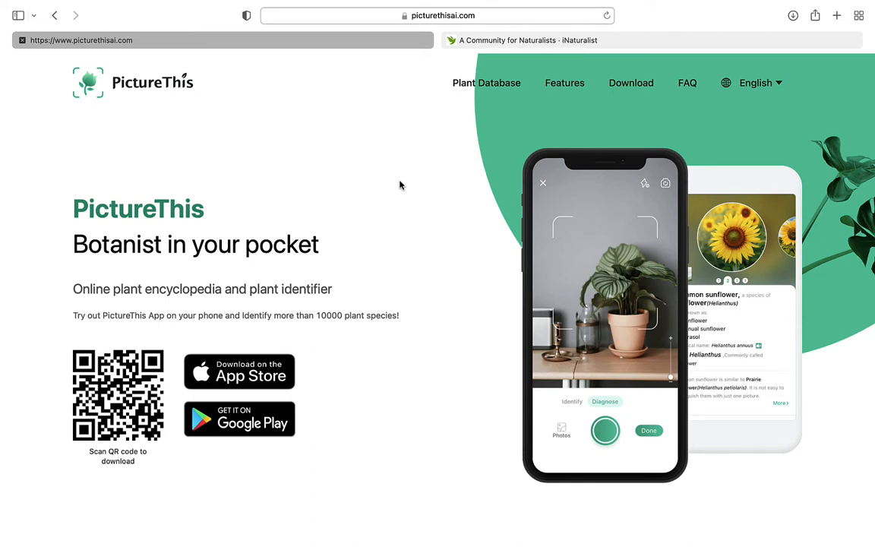
mouse_move(213, 234)
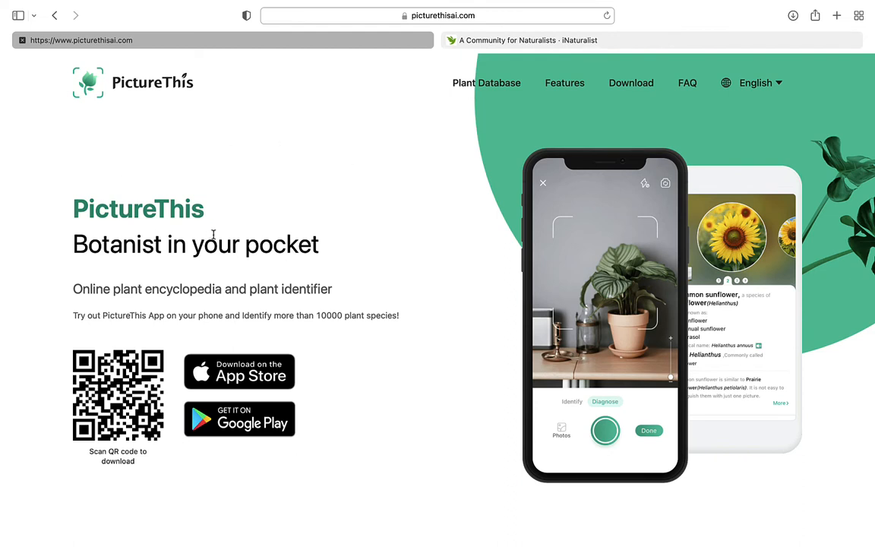
mouse_move(561, 204)
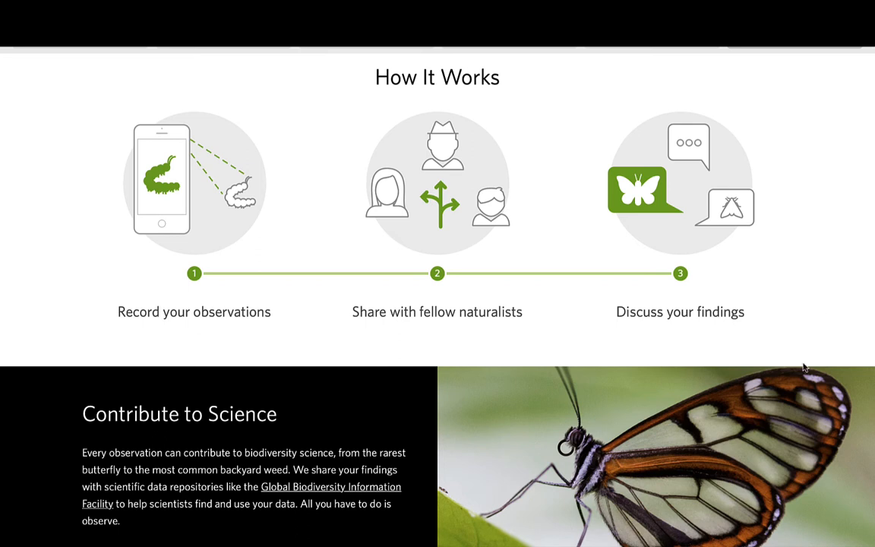
mouse_move(525, 410)
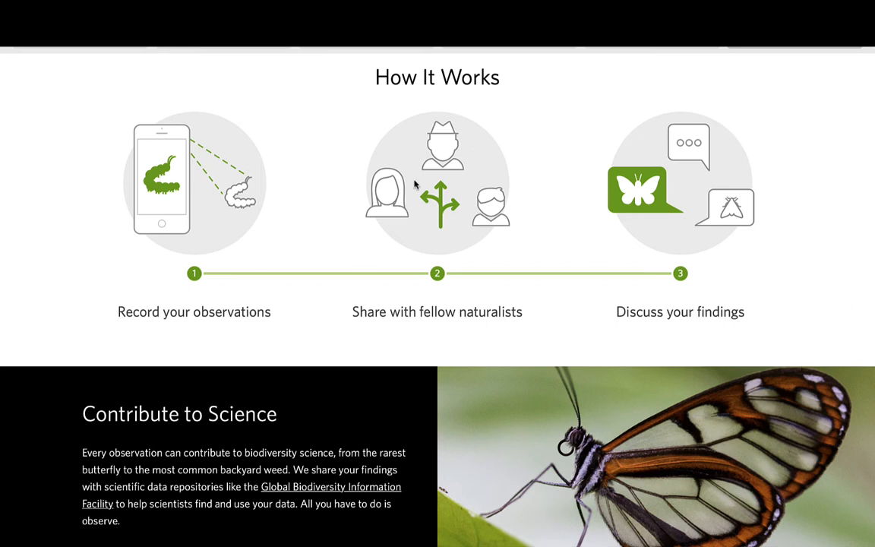
mouse_move(565, 216)
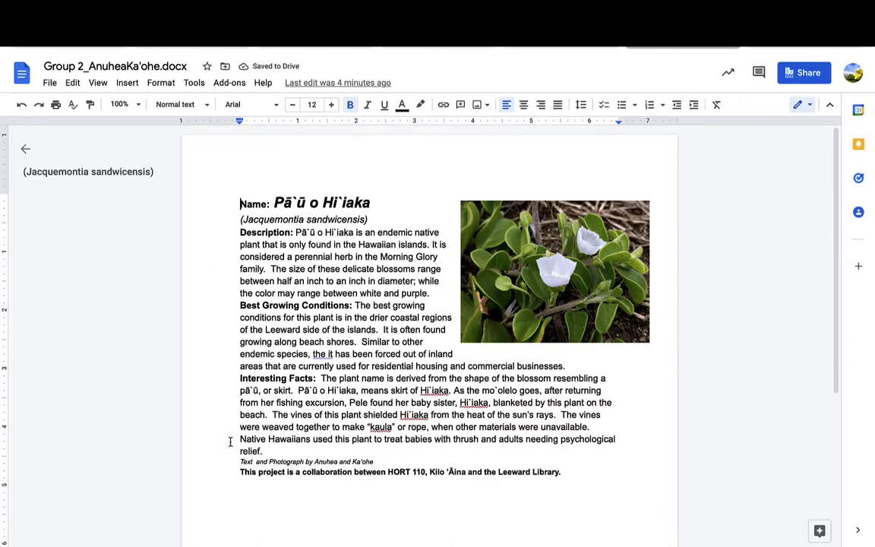
mouse_move(306, 288)
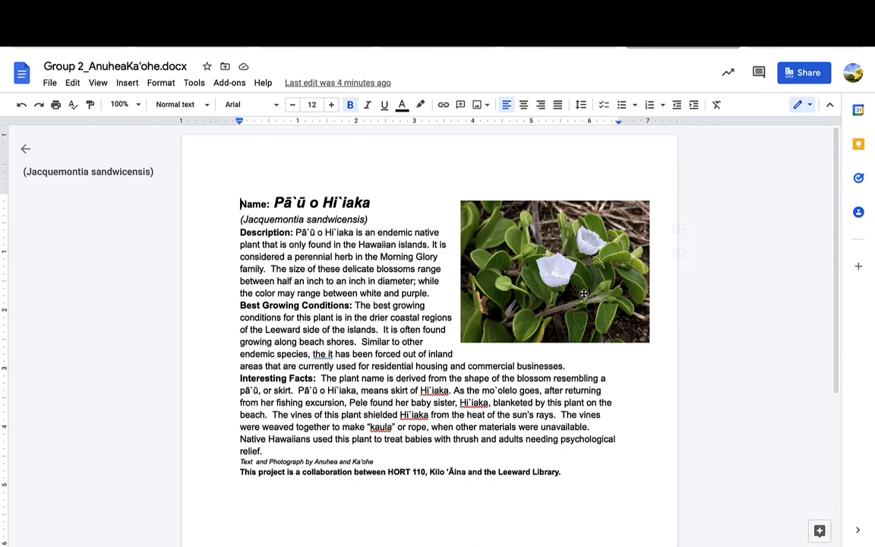
mouse_move(432, 93)
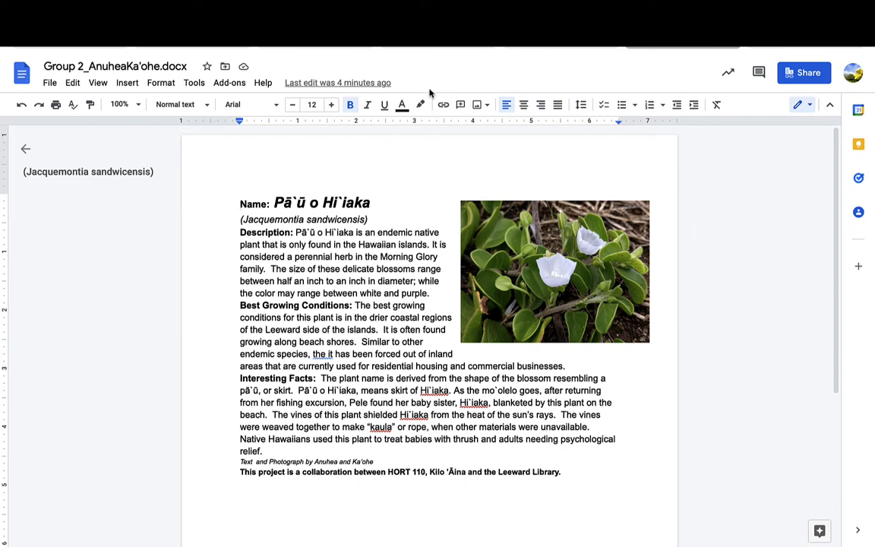